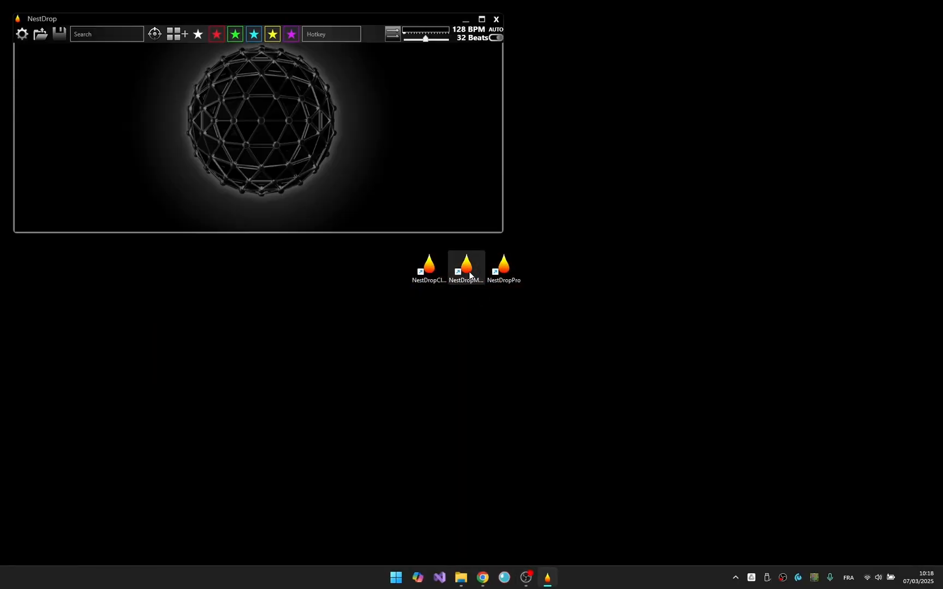
Launch NestDrop Midnight Edition from its desktop shortcut
{"action": "double_click", "coordinate": [466, 266]}
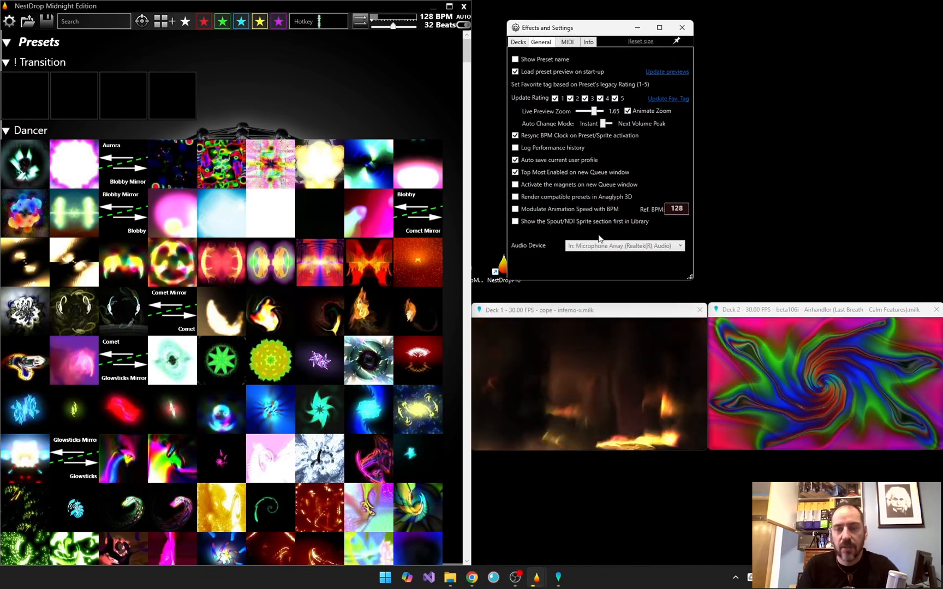
Use Out: Speakers (Realtek(R) Audio) as the audio source and restart Deck 1's Spout output window
{"action": "left_click", "coordinate": [623, 246]}
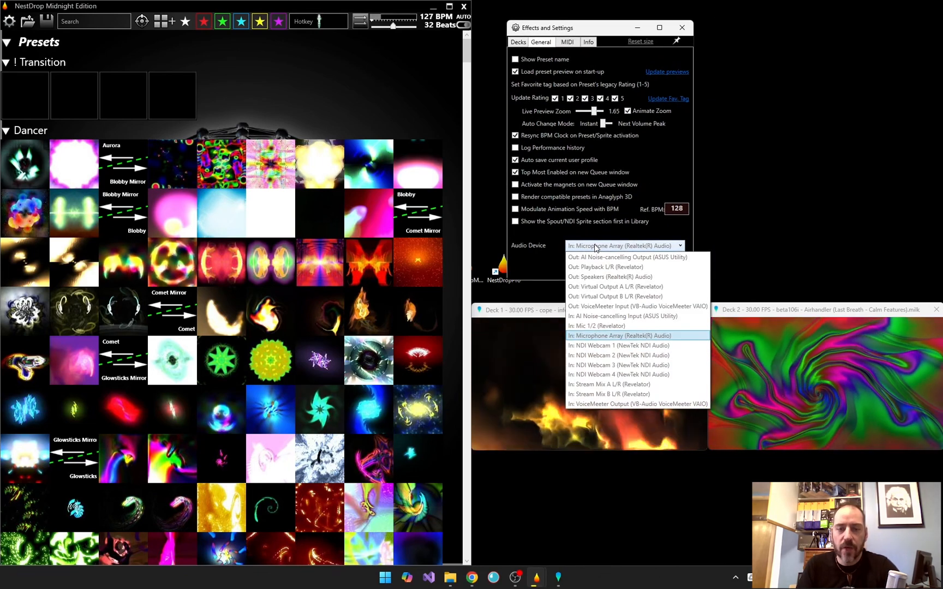
{"action": "mouse_move", "coordinate": [618, 297]}
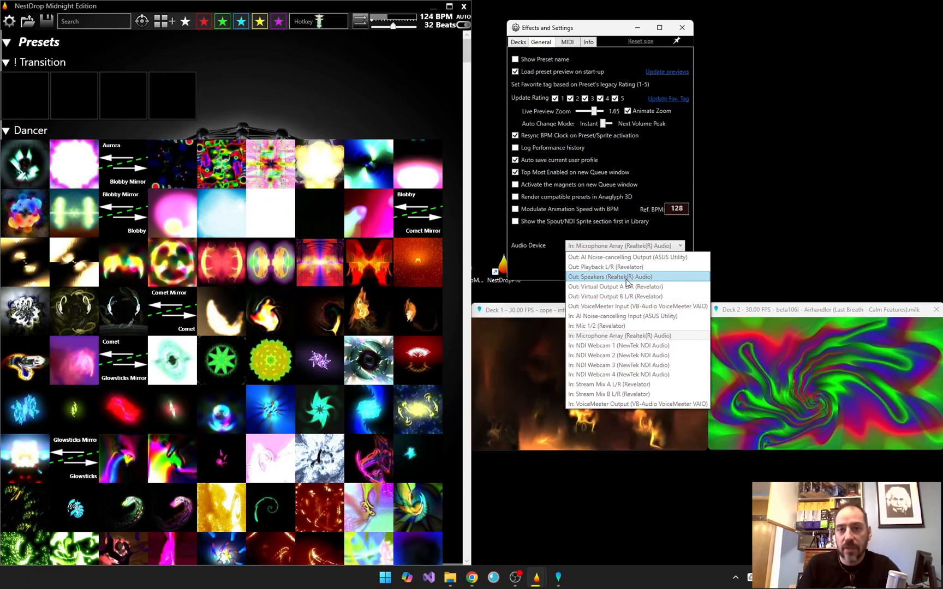
{"action": "left_click", "coordinate": [610, 278]}
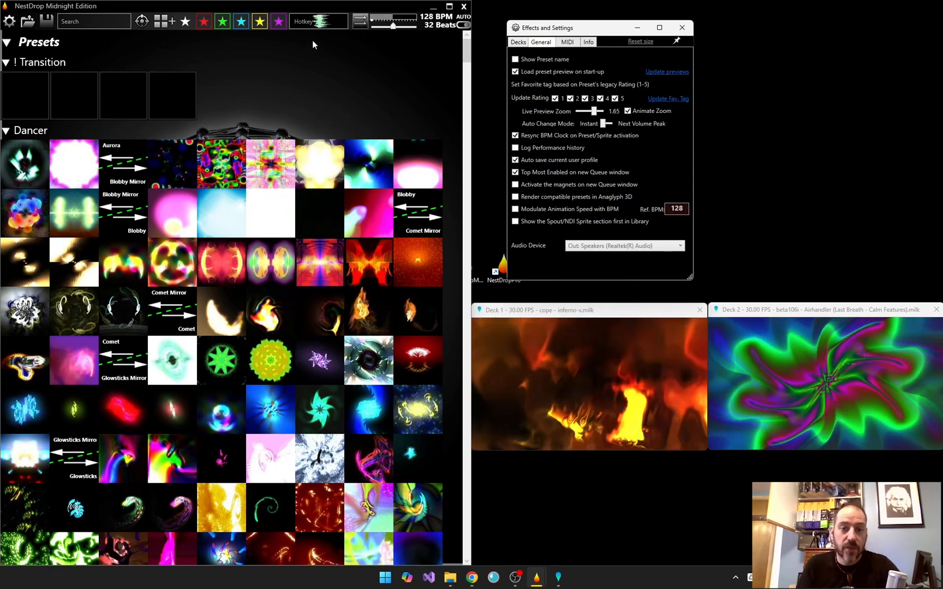
{"action": "left_click", "coordinate": [700, 310]}
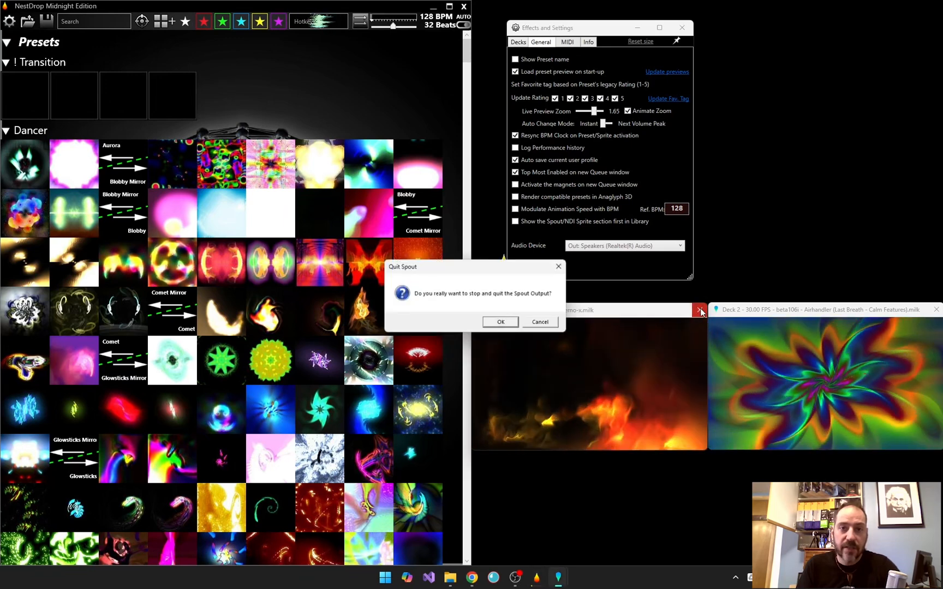
{"action": "left_click", "coordinate": [501, 322]}
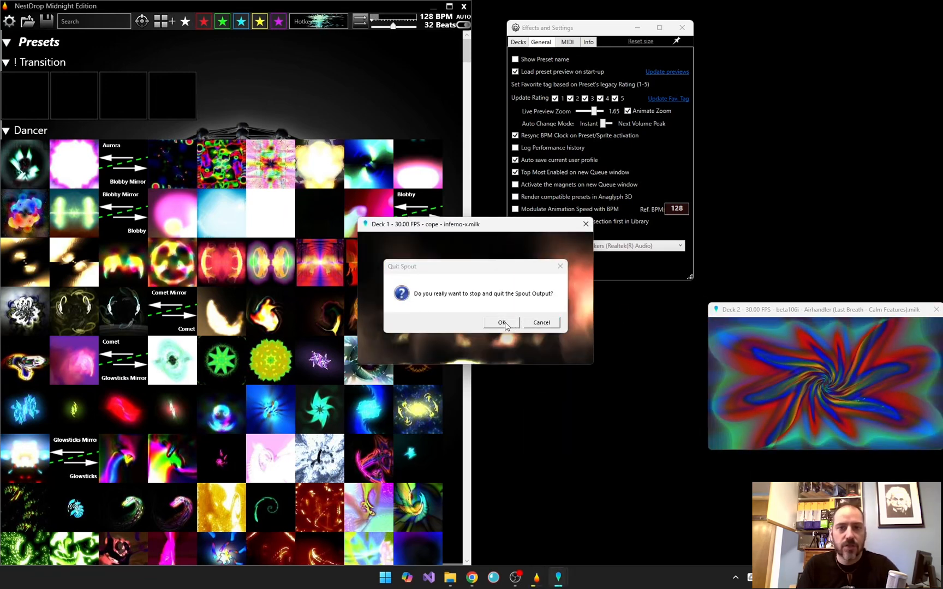
{"action": "left_click", "coordinate": [503, 323]}
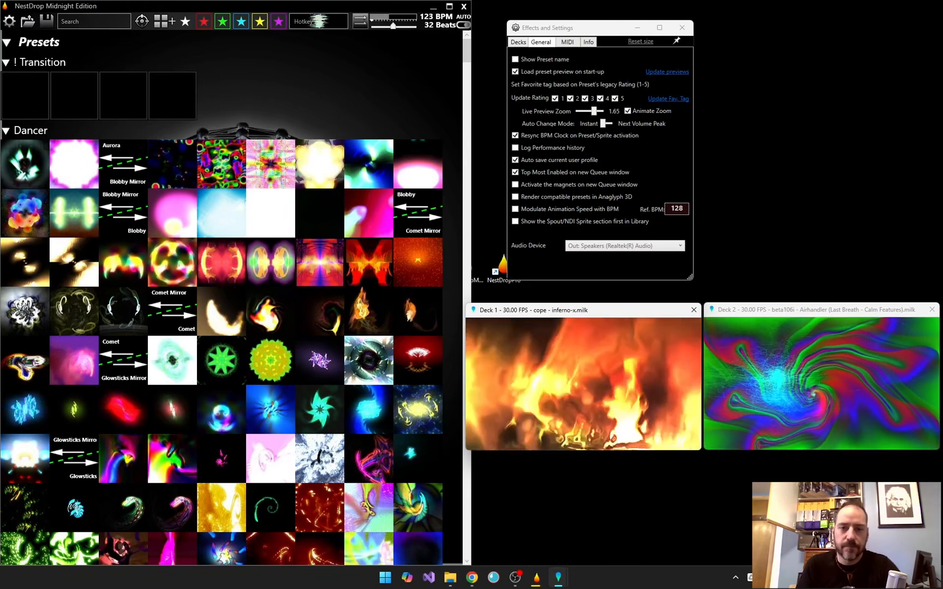
Show per-deck settings, load the Deck 1 Spout sprite into Deck 2 and slightly lower Deck 1's alpha
{"action": "left_click", "coordinate": [517, 41]}
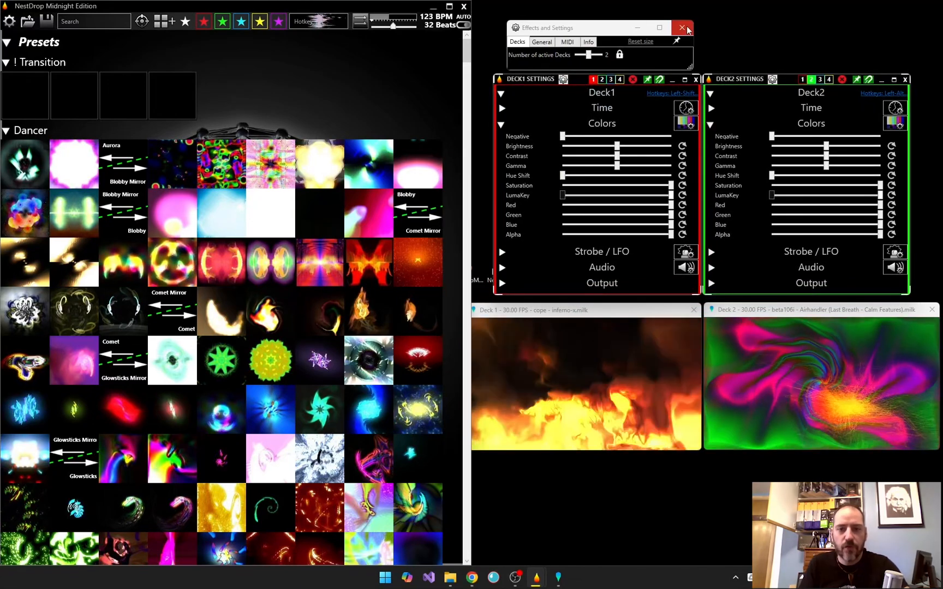
{"action": "left_click", "coordinate": [682, 27]}
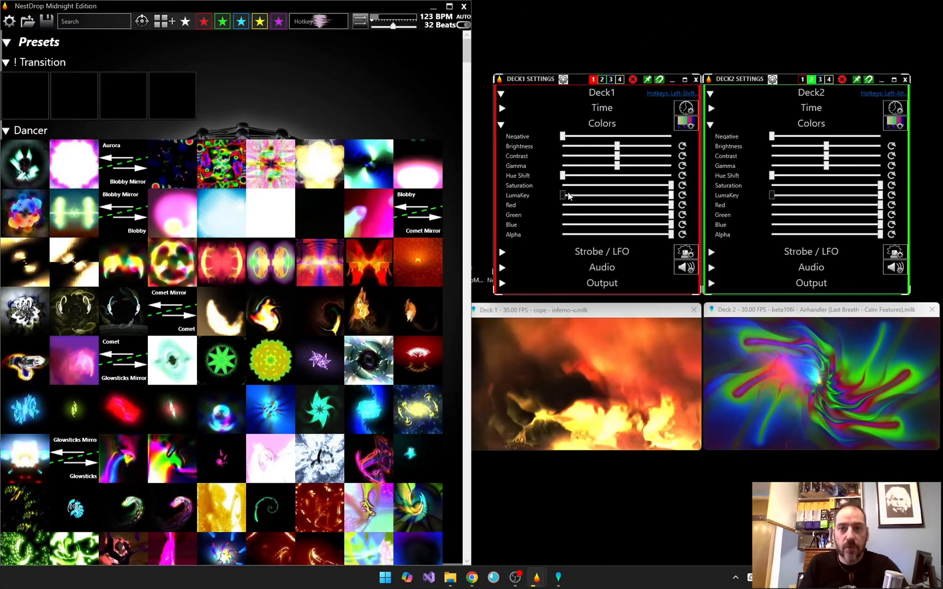
{"action": "mouse_move", "coordinate": [564, 198]}
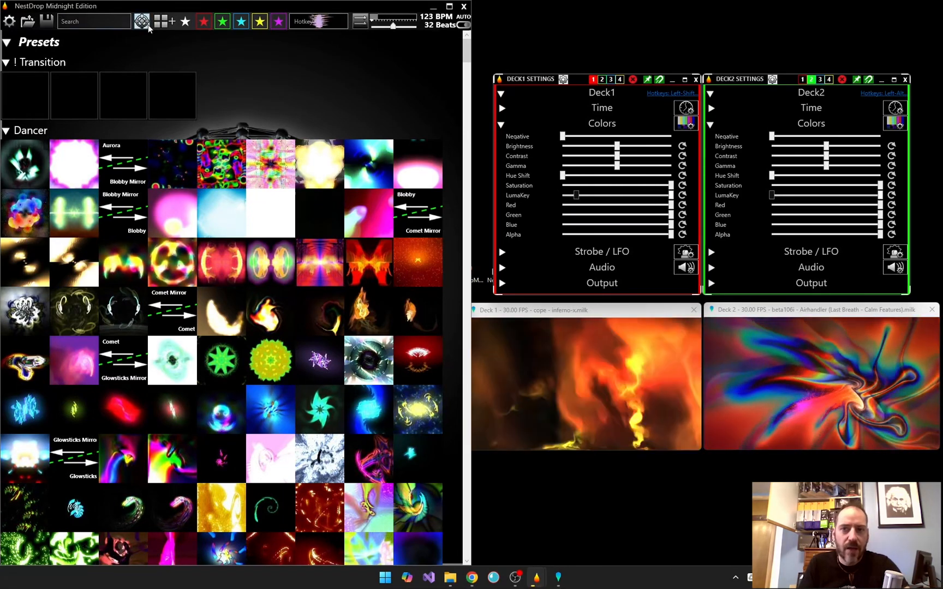
{"action": "left_click", "coordinate": [143, 21]}
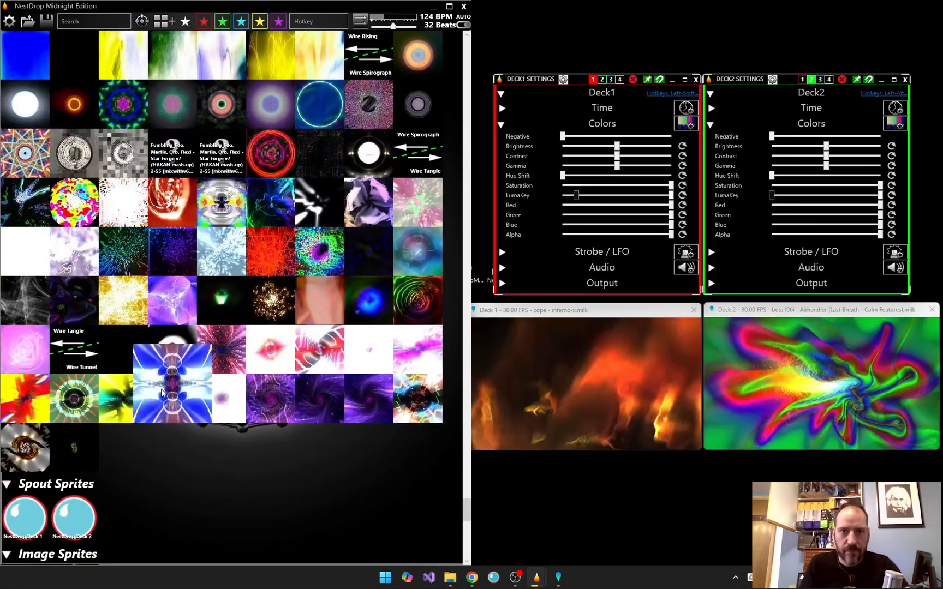
{"action": "scroll", "scroll_direction": "down", "scroll_amount": 3}
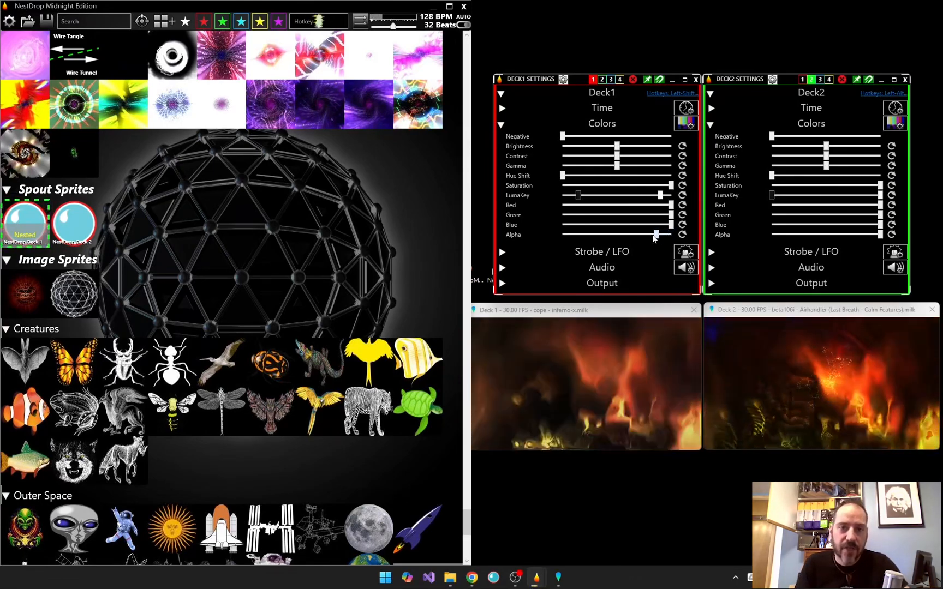
{"action": "left_click_drag", "start_coordinate": [656, 234], "coordinate": [561, 235]}
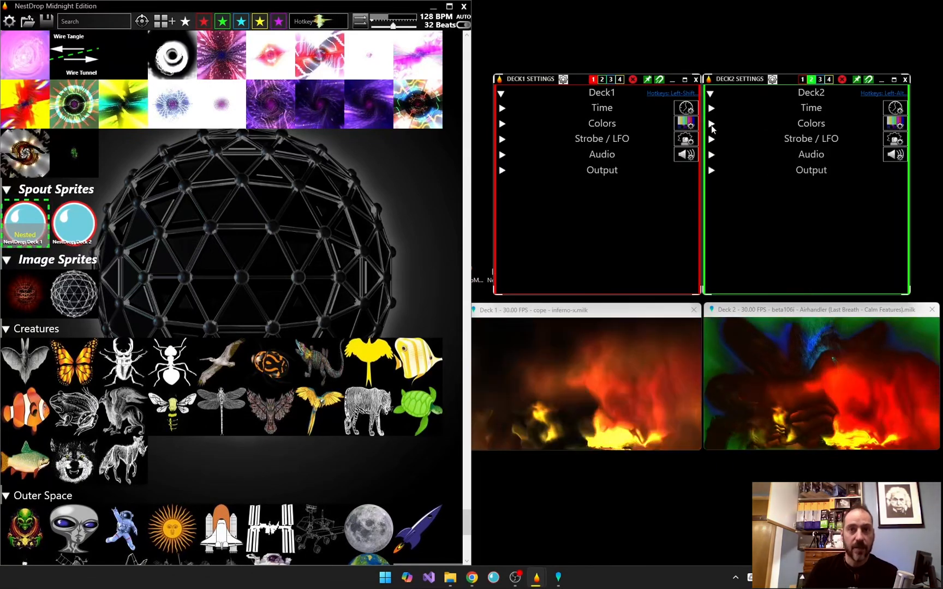
Expand Strobe/LFO on both decks and set Deck 1's strobe effect to Alpha sourced from BPM
{"action": "left_click", "coordinate": [710, 138]}
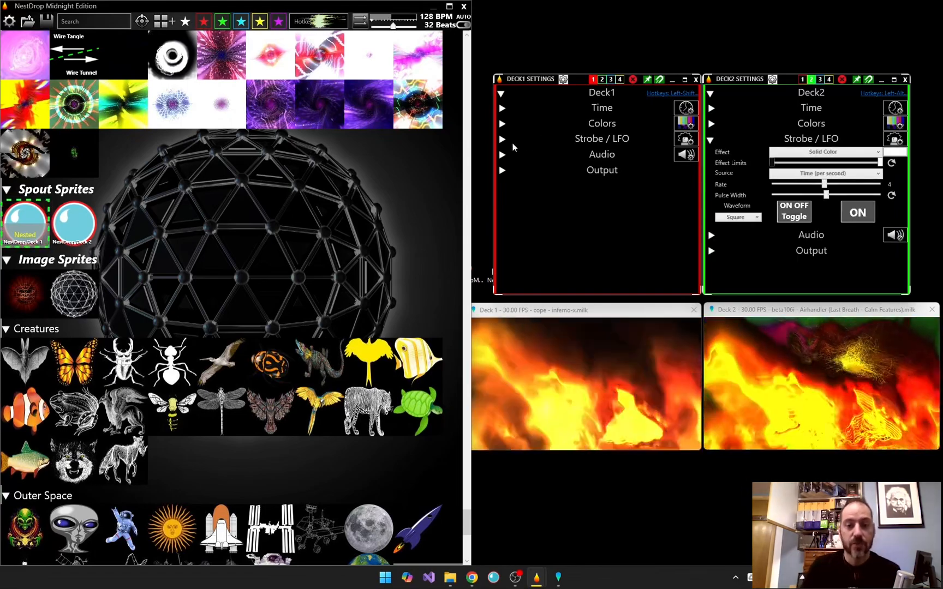
{"action": "left_click", "coordinate": [502, 140]}
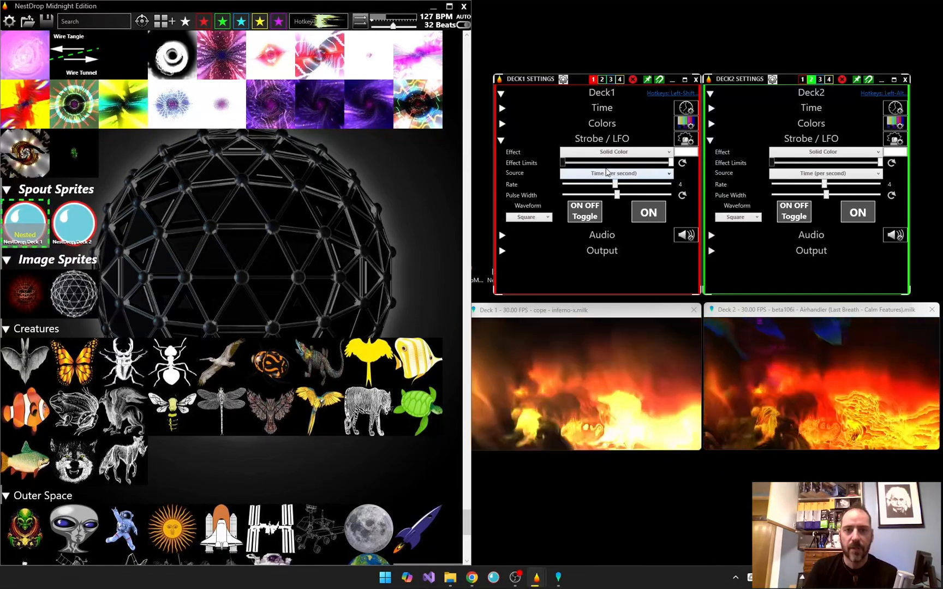
{"action": "left_click", "coordinate": [614, 152]}
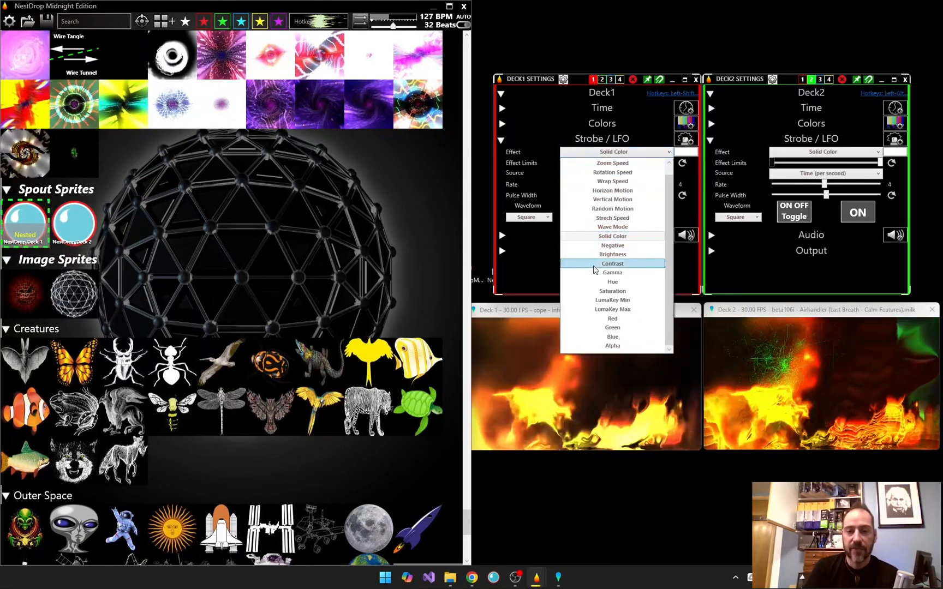
{"action": "left_click", "coordinate": [612, 345]}
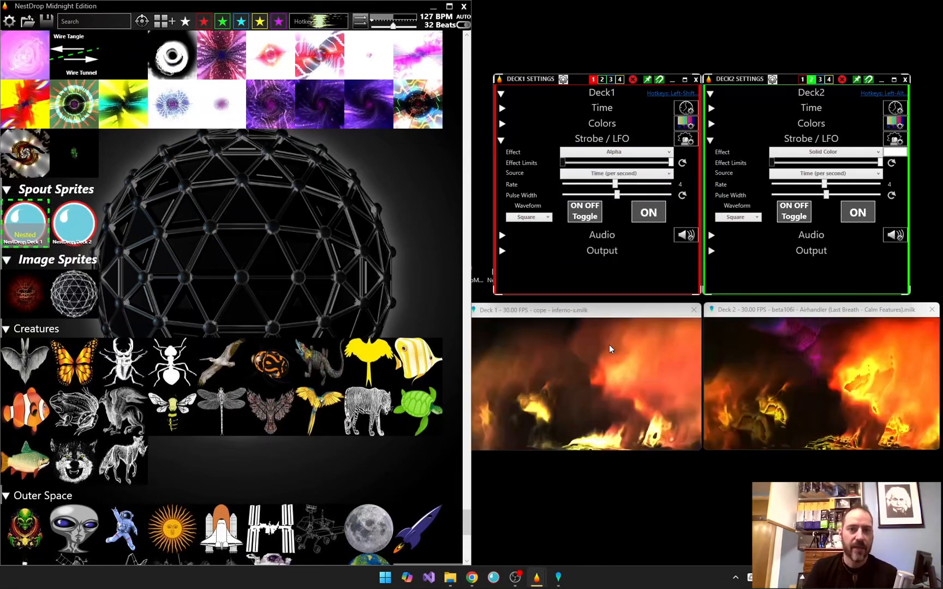
{"action": "left_click", "coordinate": [615, 173]}
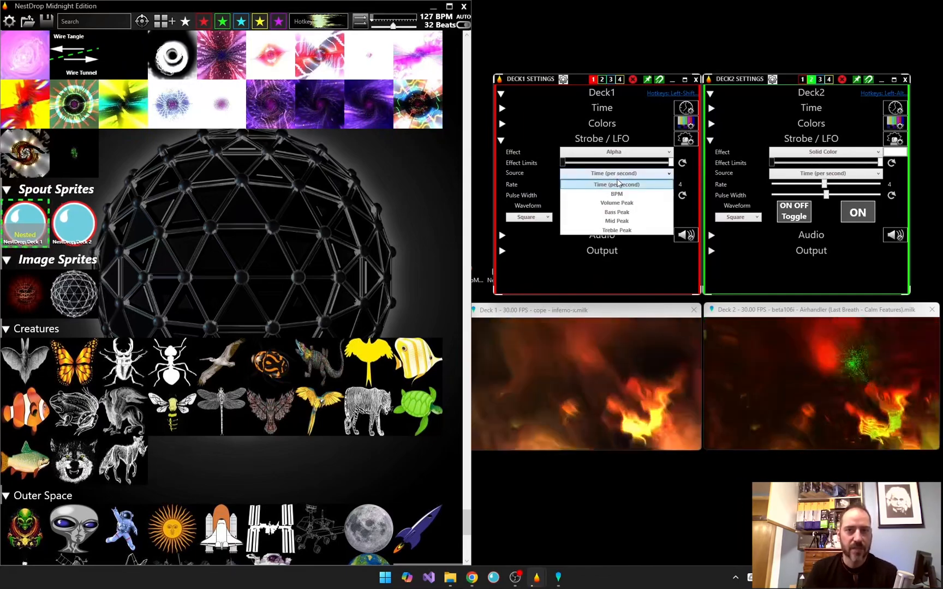
{"action": "left_click", "coordinate": [617, 194]}
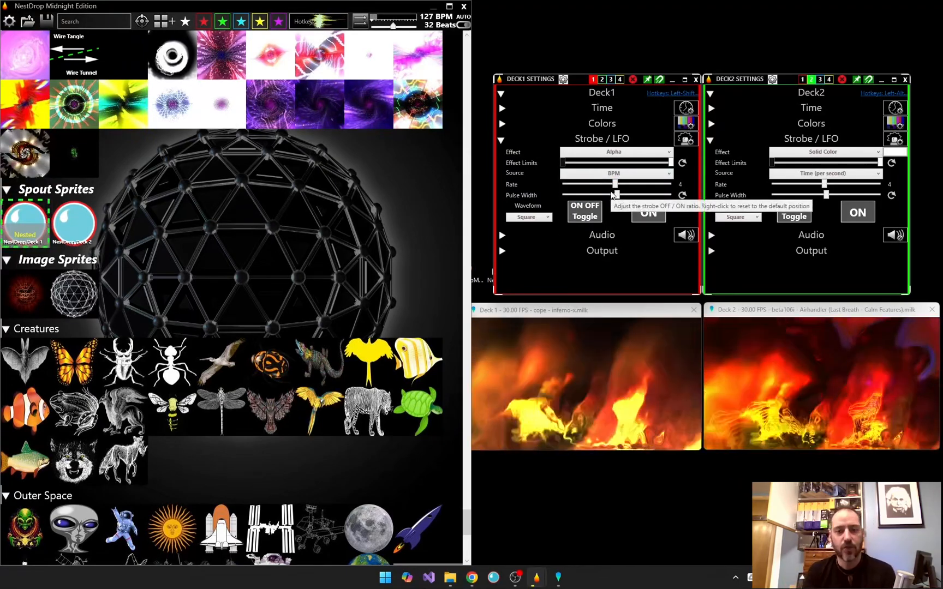
Switch Deck 1's strobe on and settle its rate at 2
{"action": "left_click", "coordinate": [585, 211]}
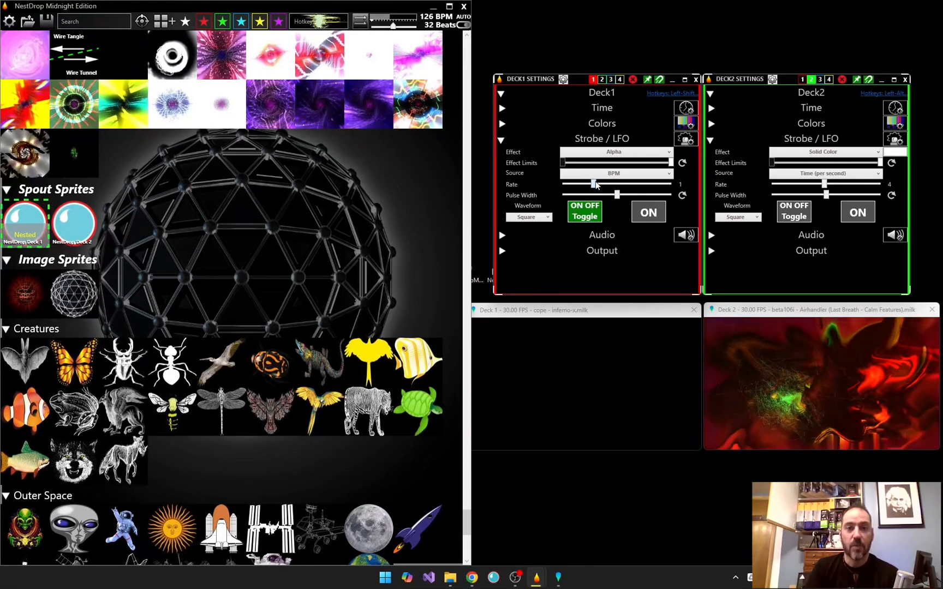
{"action": "left_click_drag", "start_coordinate": [596, 184], "coordinate": [639, 185]}
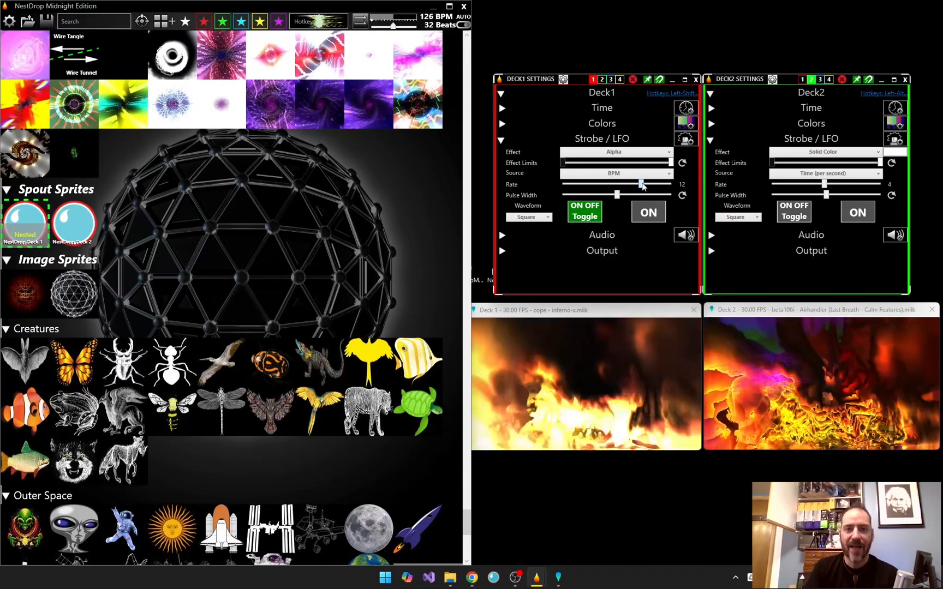
{"action": "left_click_drag", "start_coordinate": [641, 184], "coordinate": [602, 184]}
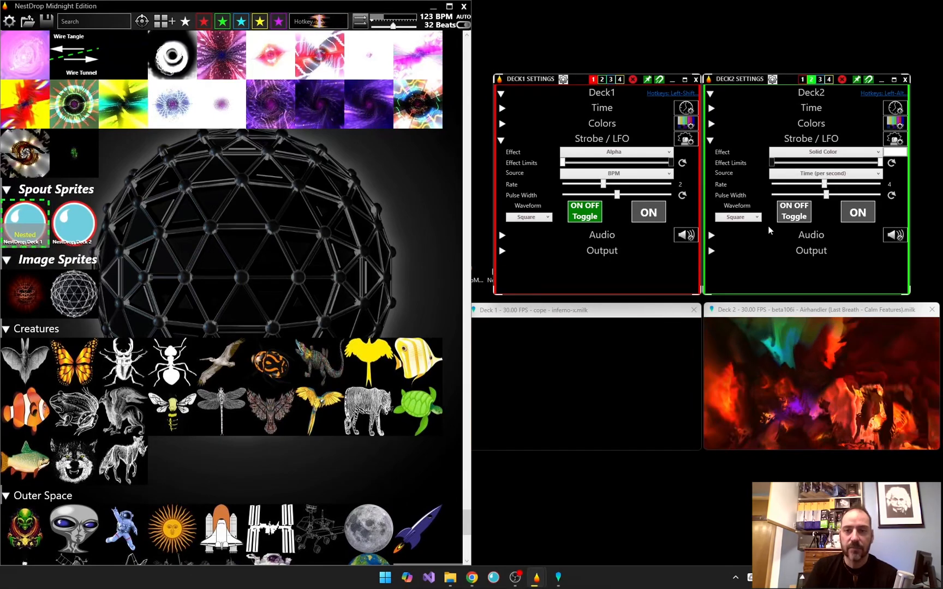
Drive Deck 2's strobe from the BPM source
{"action": "left_click", "coordinate": [822, 152]}
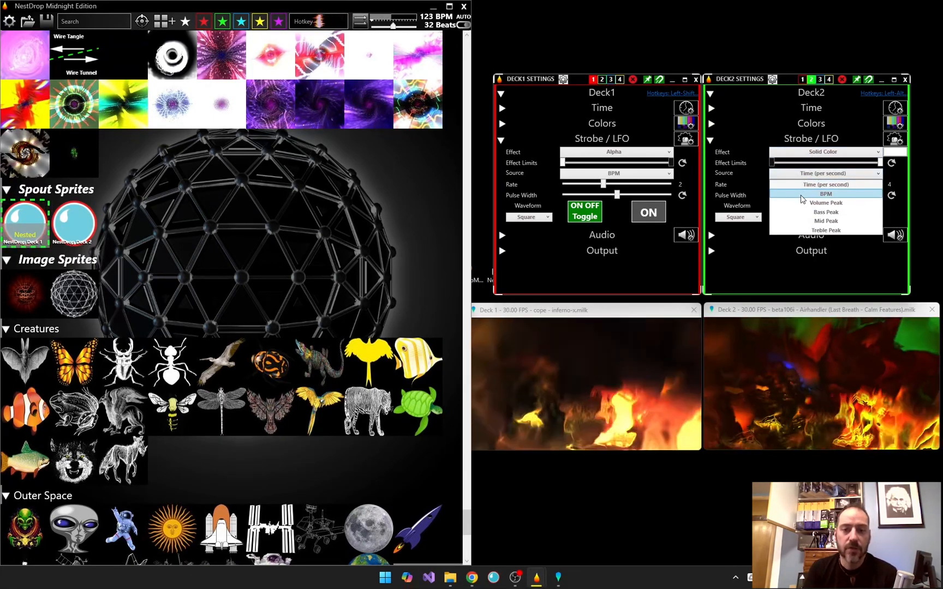
{"action": "left_click", "coordinate": [826, 195]}
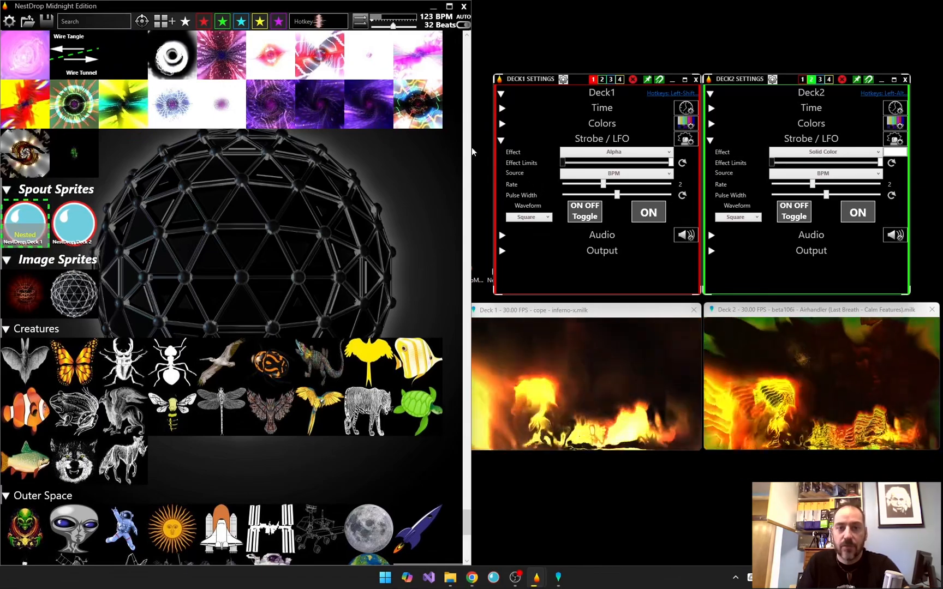
Unload the wireframe sphere image sprite overlay from the library's Image Sprites
{"action": "scroll", "scroll_direction": "down", "scroll_amount": 3}
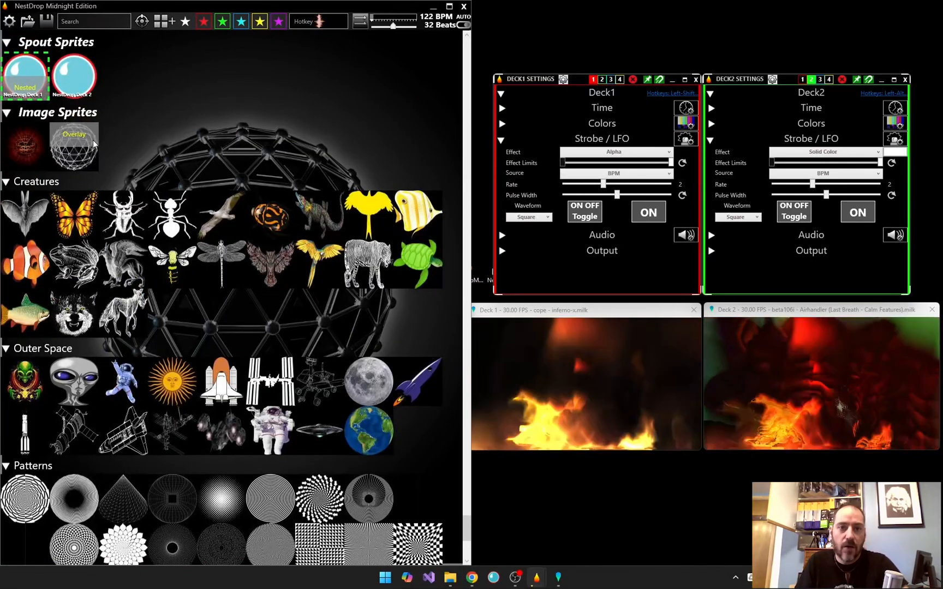
{"action": "mouse_move", "coordinate": [93, 143]}
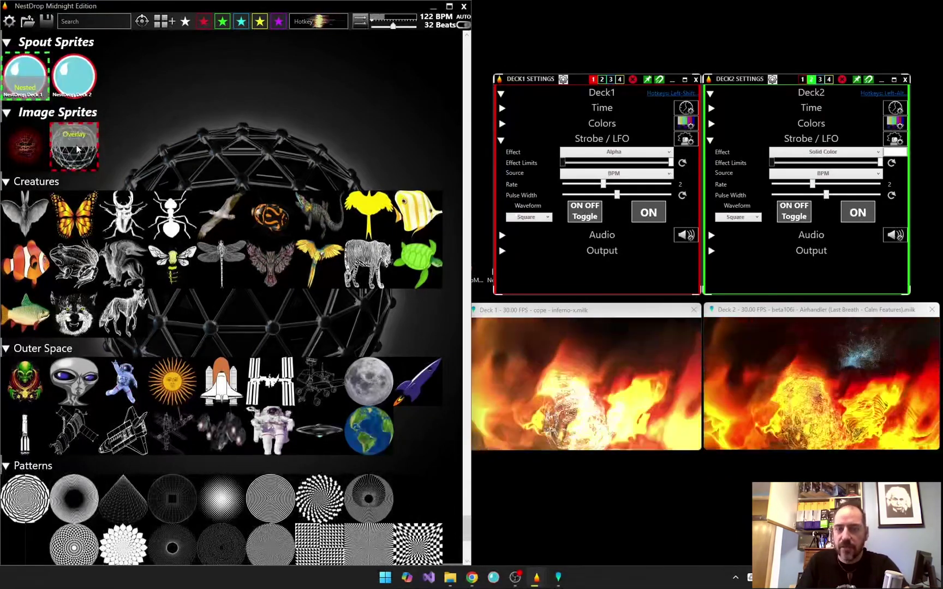
{"action": "left_click", "coordinate": [74, 148]}
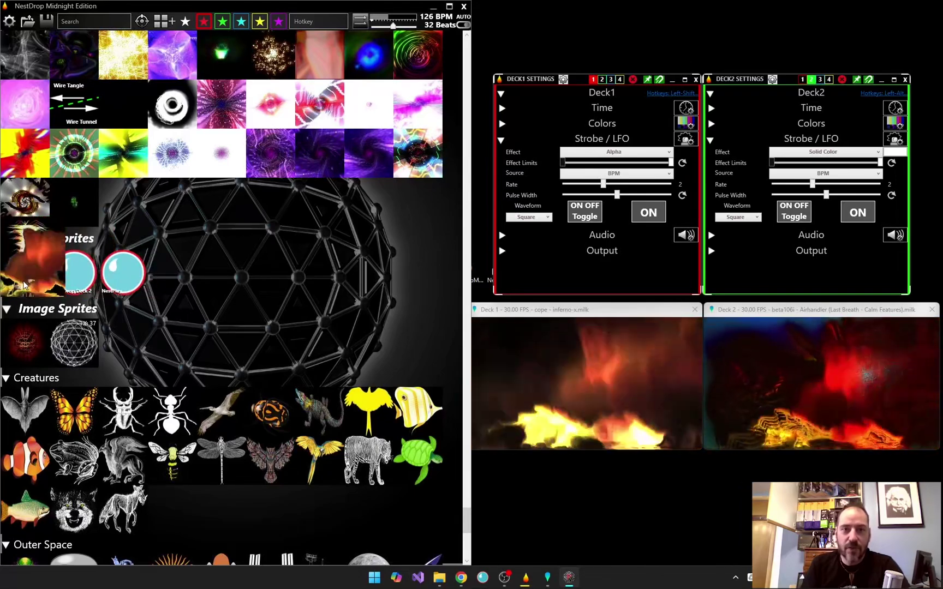
Launch Resolume Avenue and trigger the thawk clip so it feeds NestDrop as a Spout sprite
{"action": "left_click", "coordinate": [25, 272]}
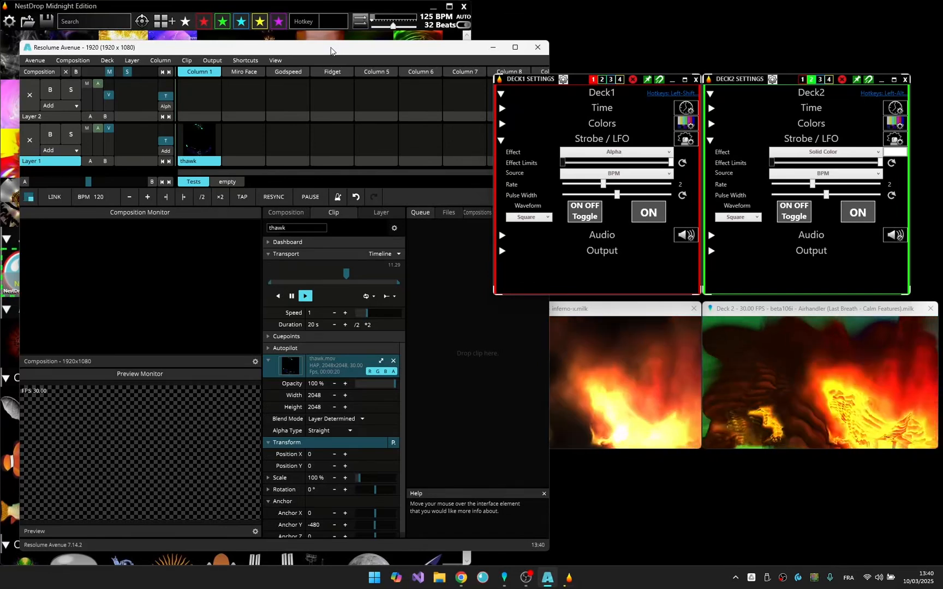
{"action": "left_click", "coordinate": [212, 60]}
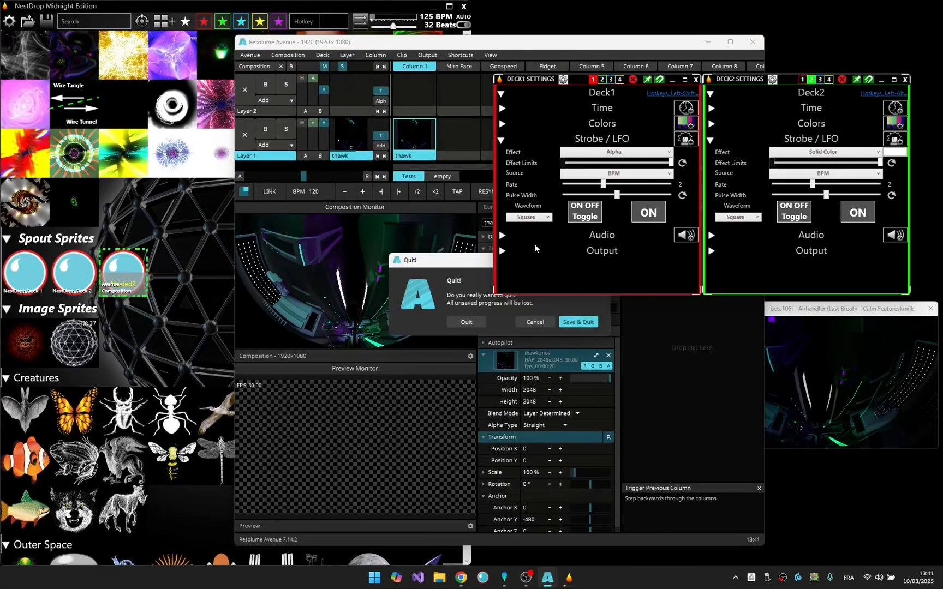
{"action": "mouse_move", "coordinate": [481, 326]}
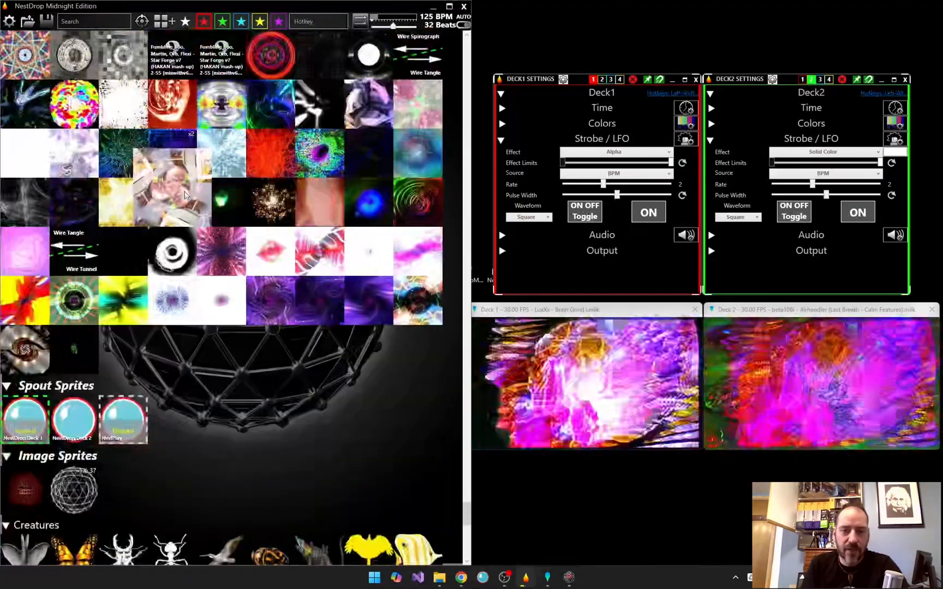
Expand the Colors section of Deck 1's settings
{"action": "left_click", "coordinate": [123, 420]}
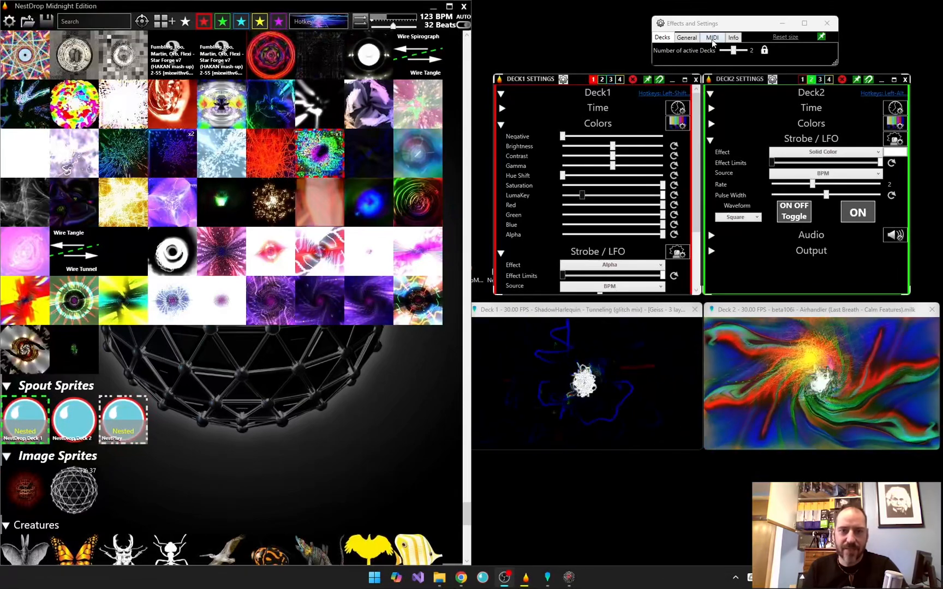
Attach the MPD226 MIDI controller to an empty queue window
{"action": "left_click", "coordinate": [712, 37]}
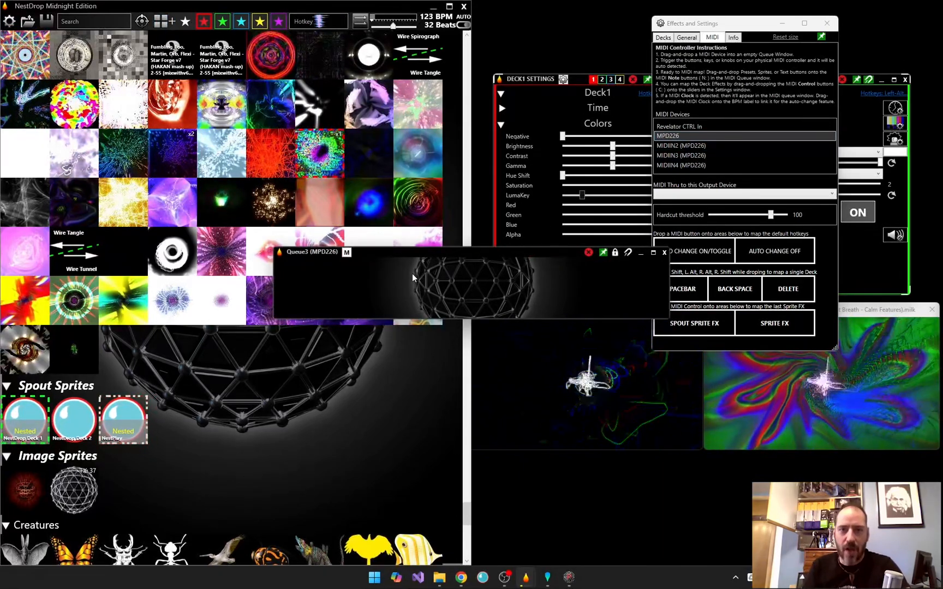
{"action": "left_click_drag", "start_coordinate": [411, 251], "coordinate": [308, 269]}
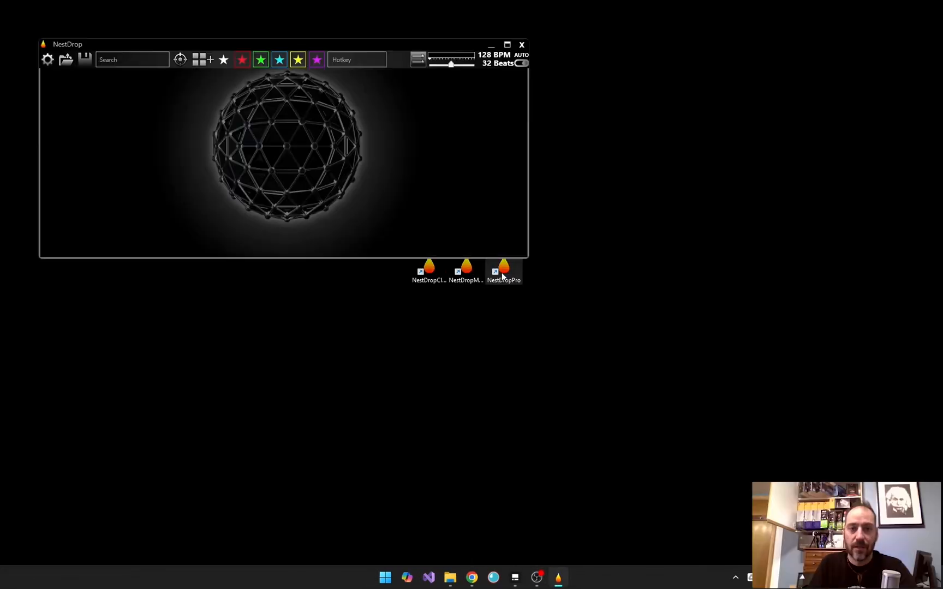
Launch NestDrop Pro, enable OSC input on port 8000 and switch to the TouchOSC editor
{"action": "double_click", "coordinate": [503, 270]}
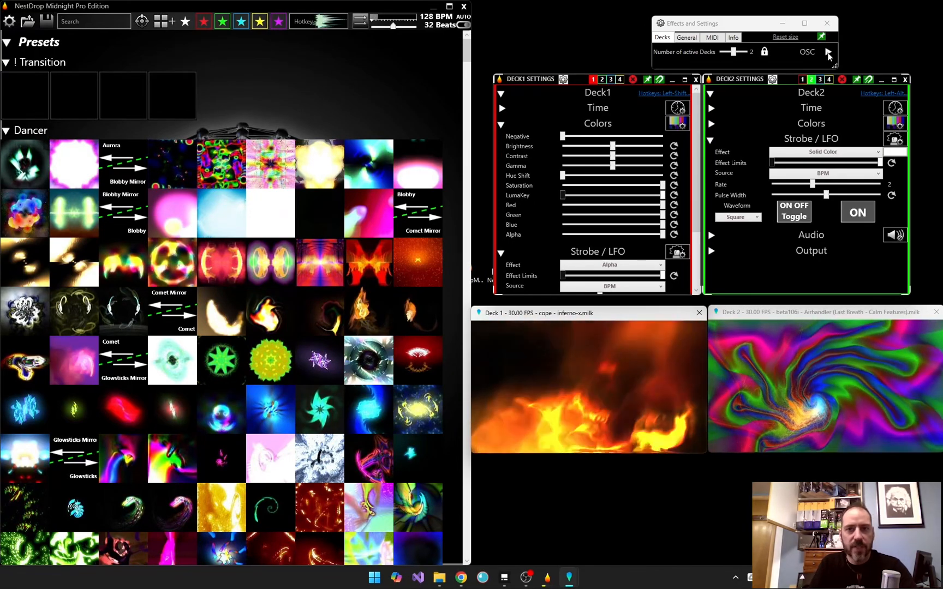
{"action": "left_click", "coordinate": [831, 54]}
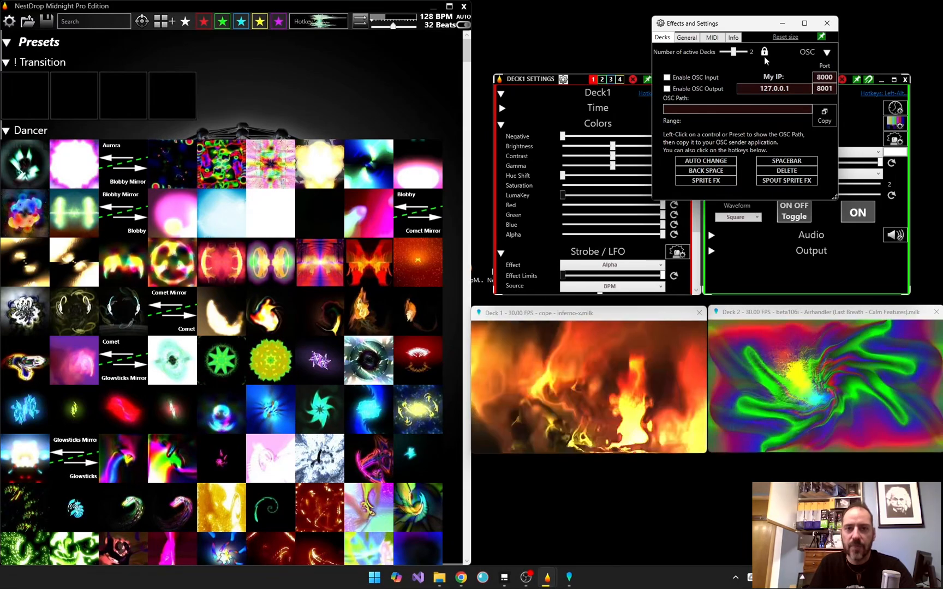
{"action": "left_click", "coordinate": [666, 76]}
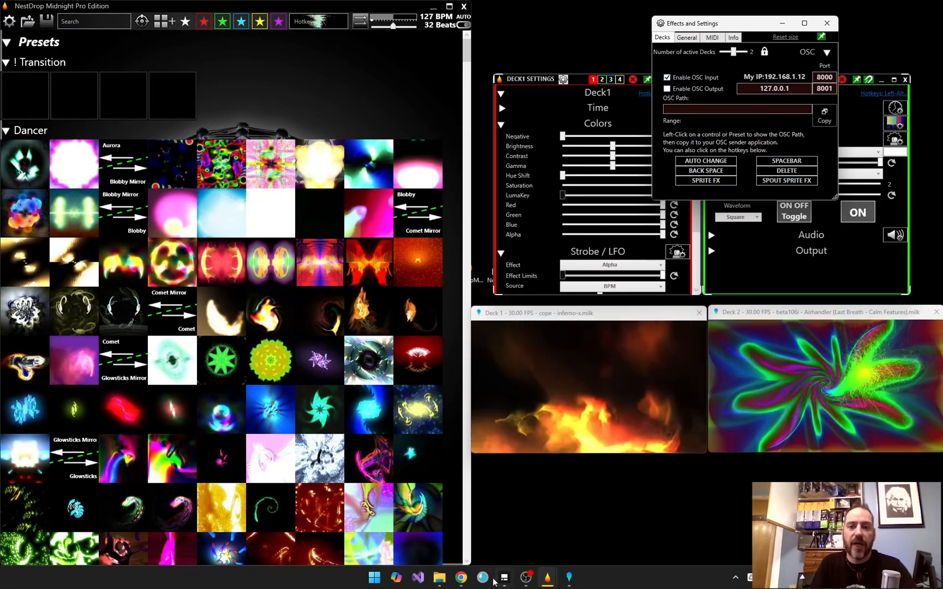
{"action": "left_click", "coordinate": [504, 577]}
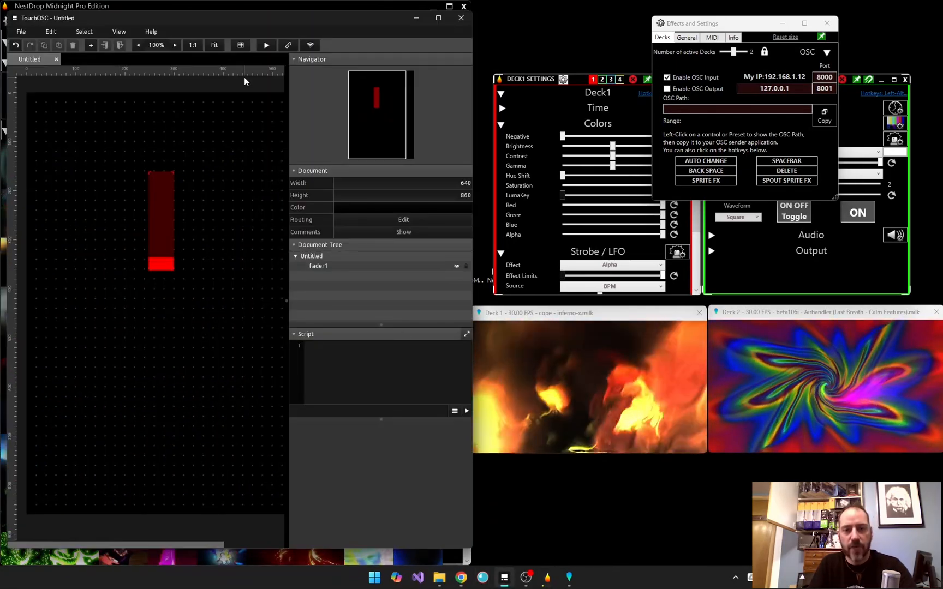
Connect TouchOSC over OSC UDP to 127.0.0.1 with send port 8000 and receive port 8001
{"action": "left_click", "coordinate": [288, 46]}
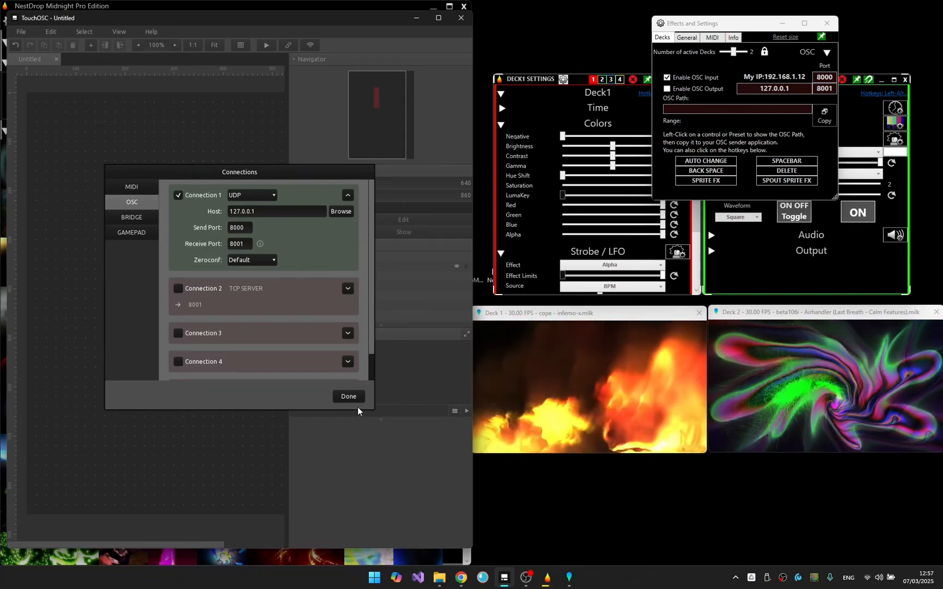
{"action": "left_click", "coordinate": [348, 396]}
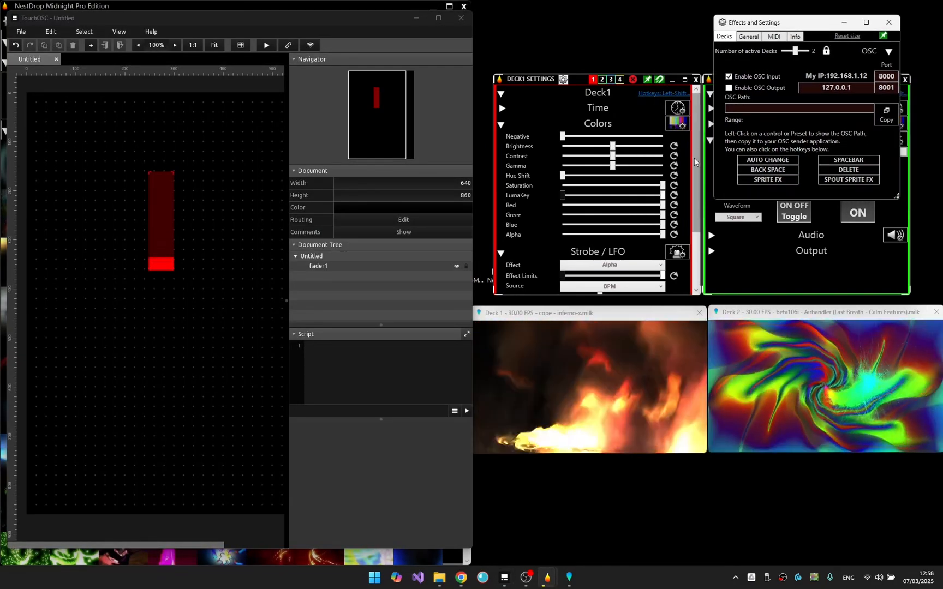
Give Fader1 the OSC address /Controls/Deck1/sAlpha, matching Deck 1's alpha control
{"action": "left_click", "coordinate": [657, 235]}
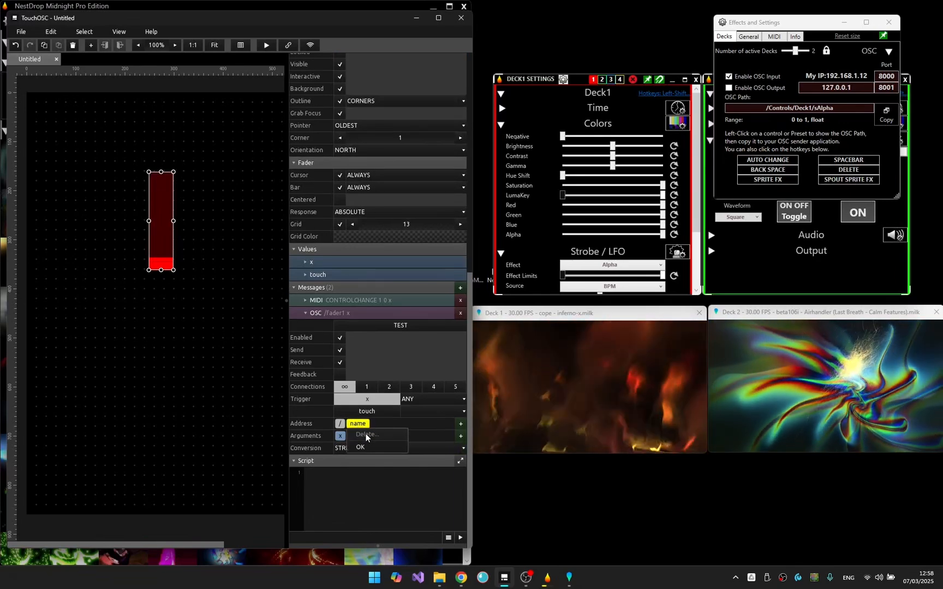
{"action": "left_click", "coordinate": [365, 434]}
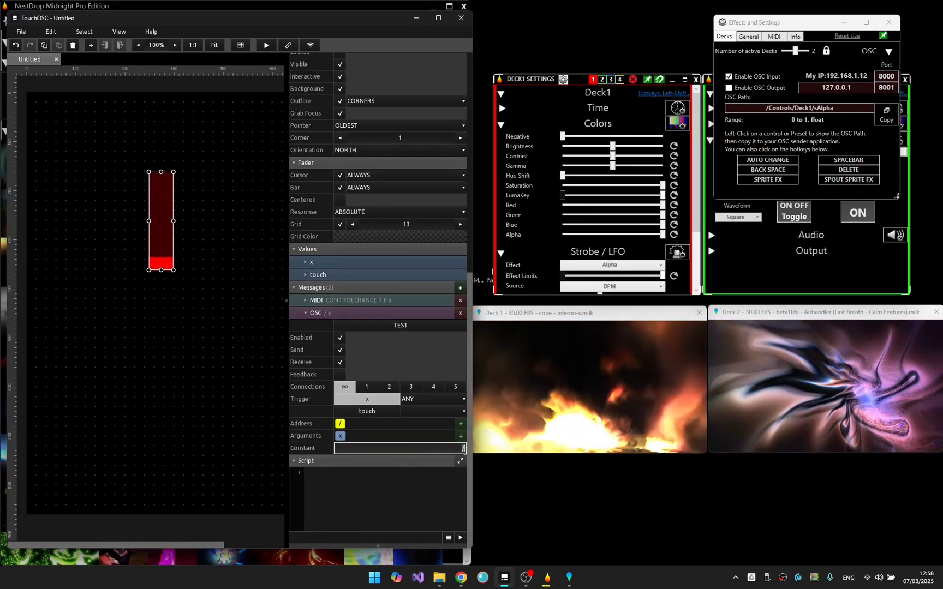
{"action": "type", "text": "/Controls/Deck1/sAlpha"}
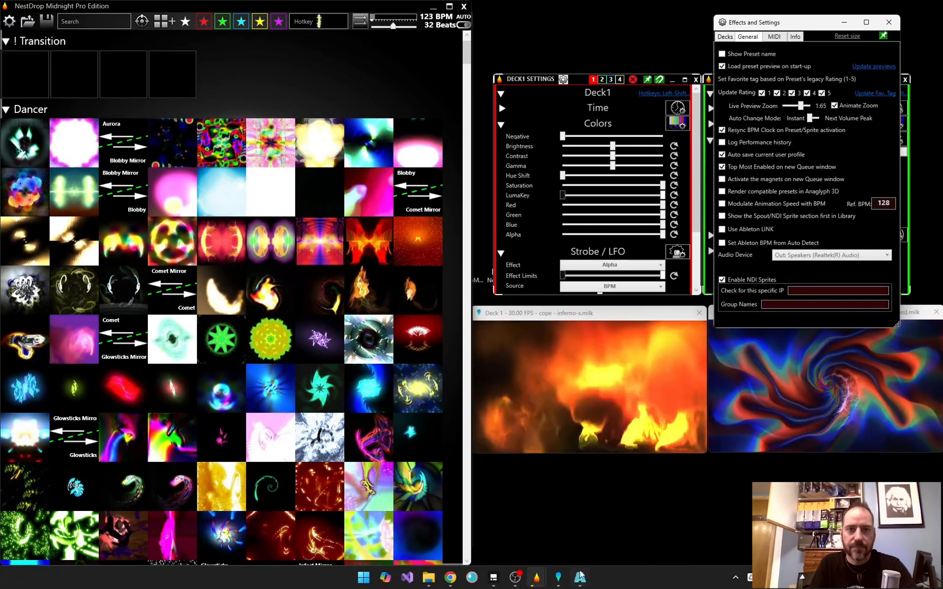
Show Resolume's Ableton Link tempo controls via View, then enable Use Ableton LINK in NestDrop
{"action": "left_click", "coordinate": [352, 57]}
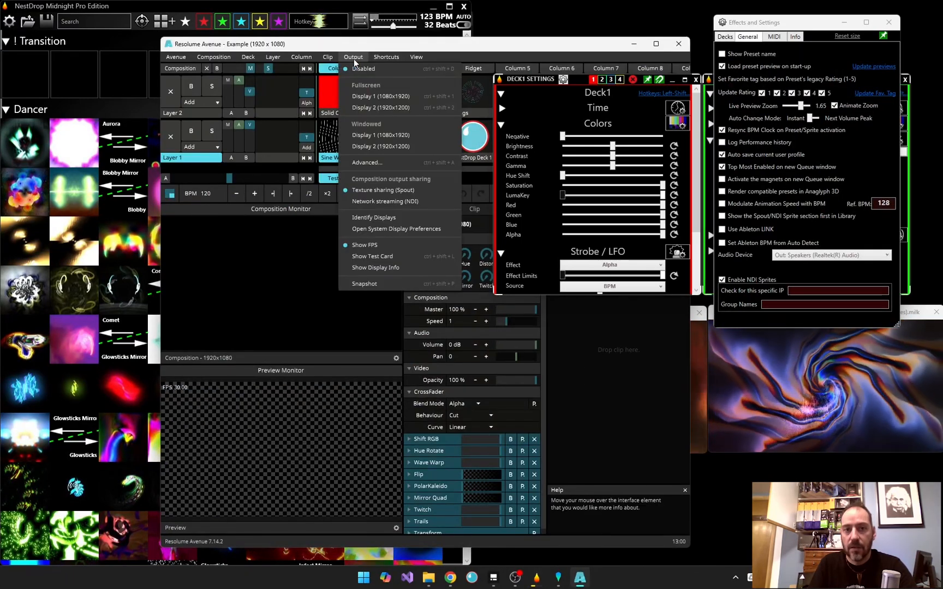
{"action": "left_click", "coordinate": [416, 57]}
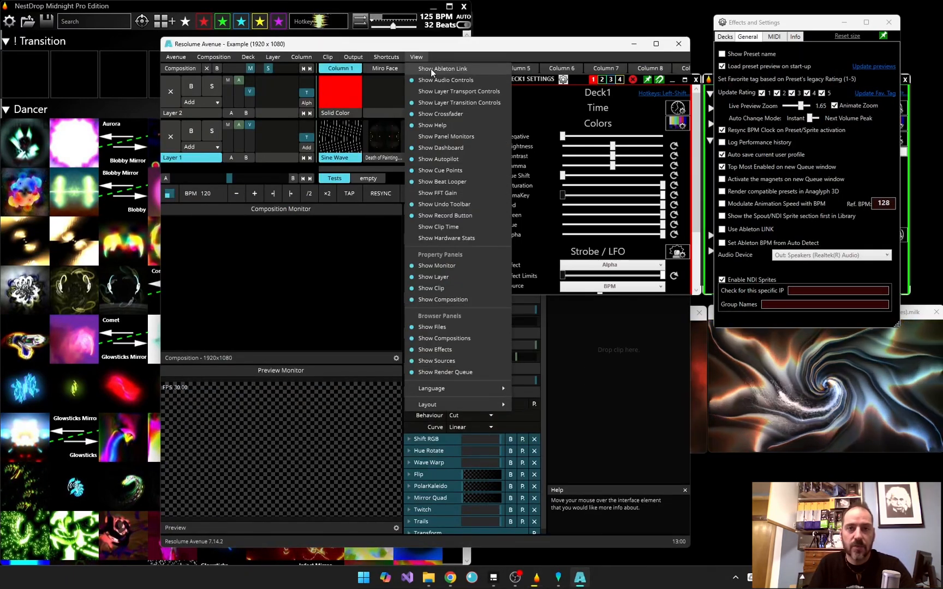
{"action": "left_click", "coordinate": [442, 69]}
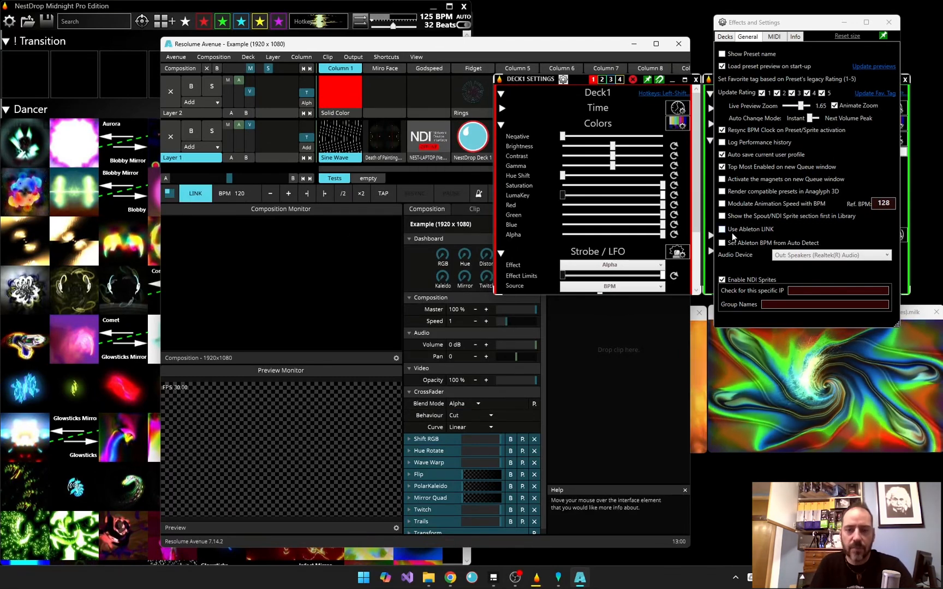
{"action": "left_click", "coordinate": [722, 229]}
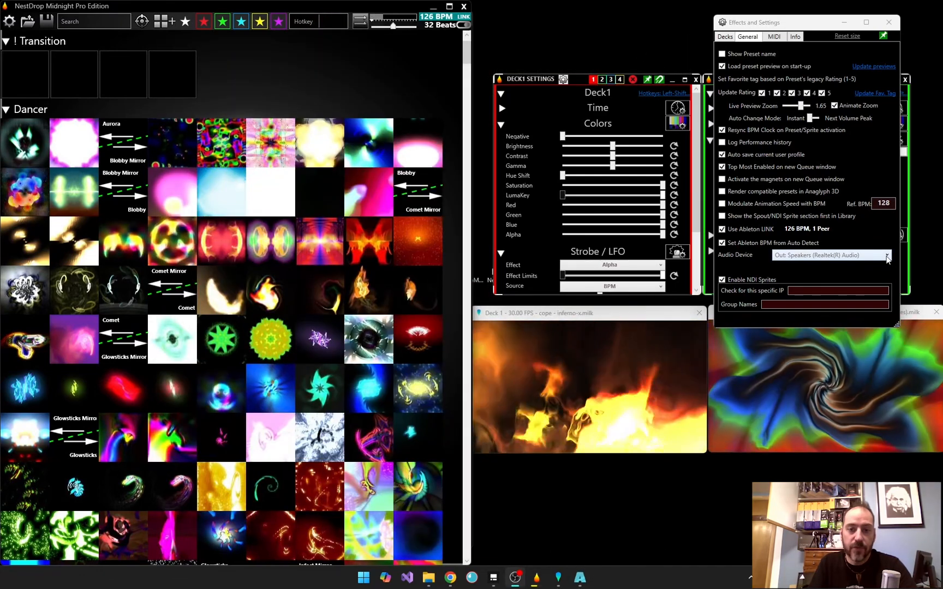
Select ASIO: Studio USB ASIO Driver as audio device with input channels 3/4
{"action": "left_click", "coordinate": [887, 256]}
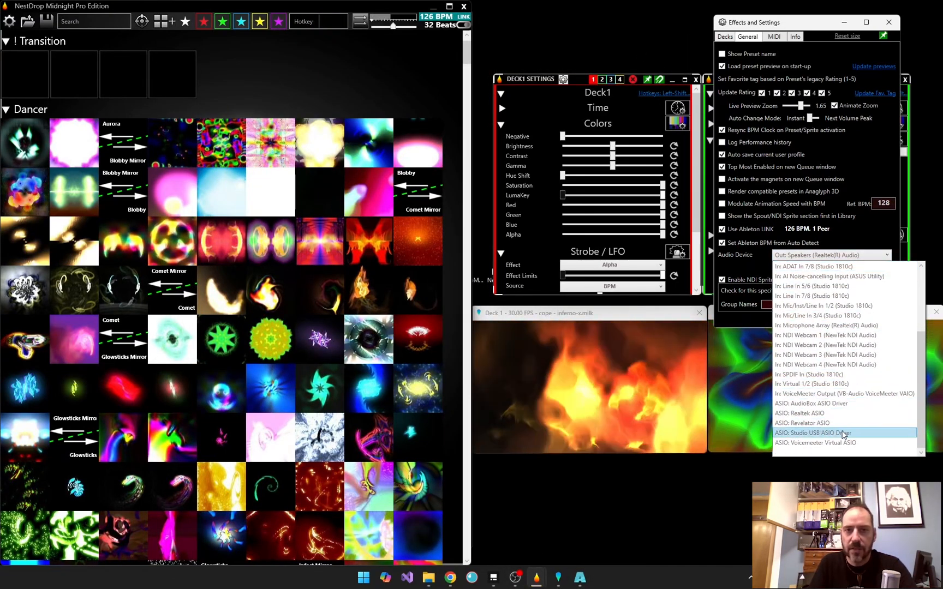
{"action": "left_click", "coordinate": [817, 432]}
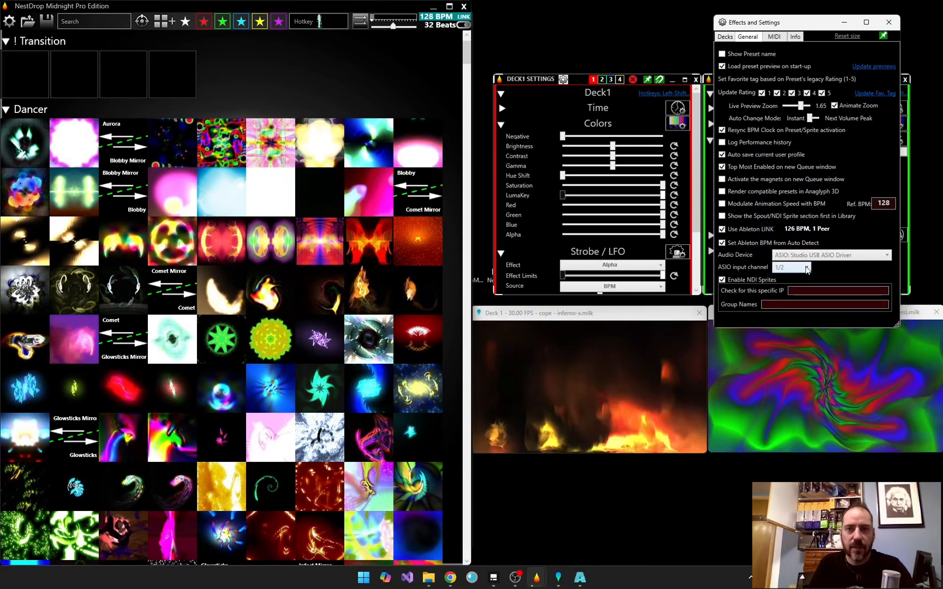
{"action": "left_click", "coordinate": [806, 268]}
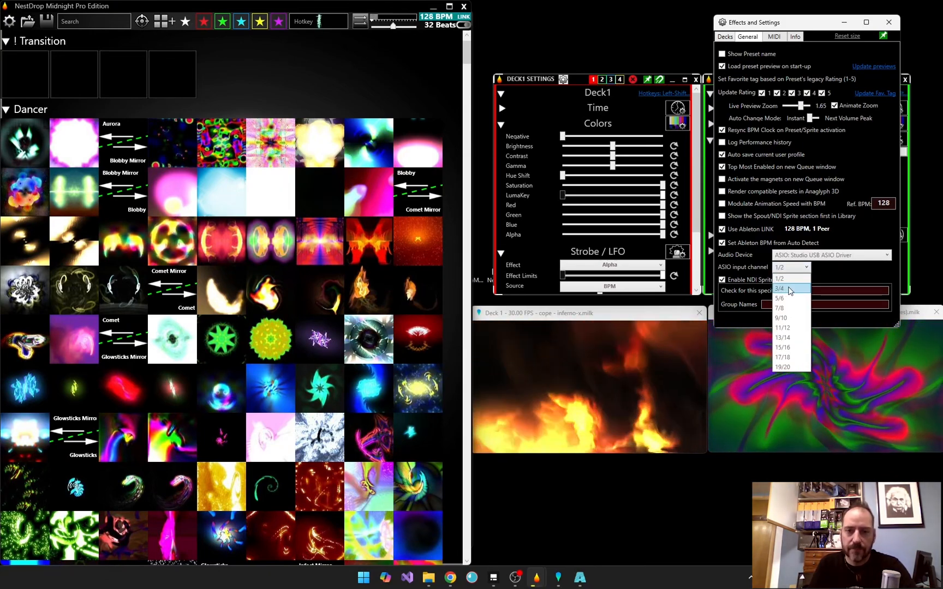
{"action": "left_click", "coordinate": [779, 288]}
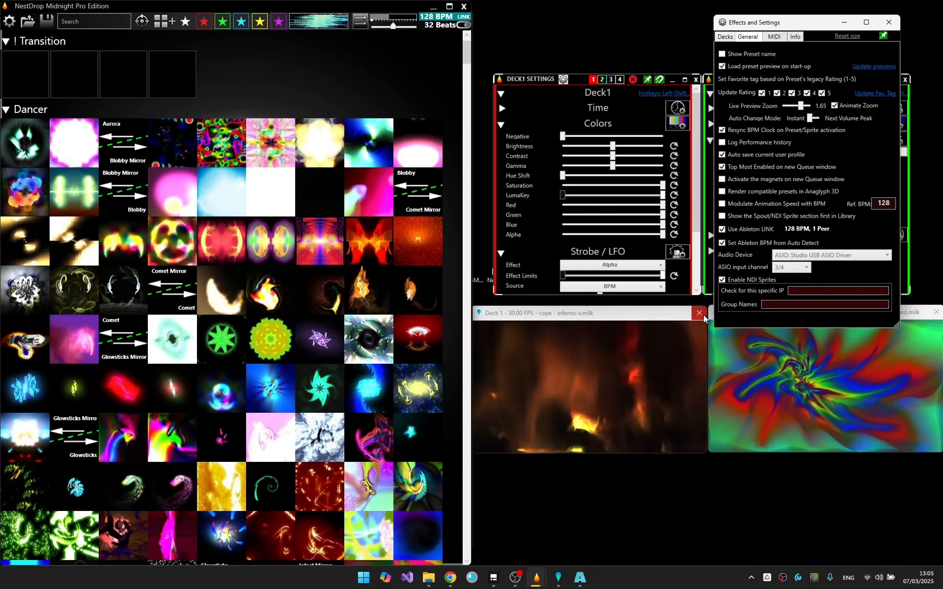
{"action": "left_click", "coordinate": [698, 312]}
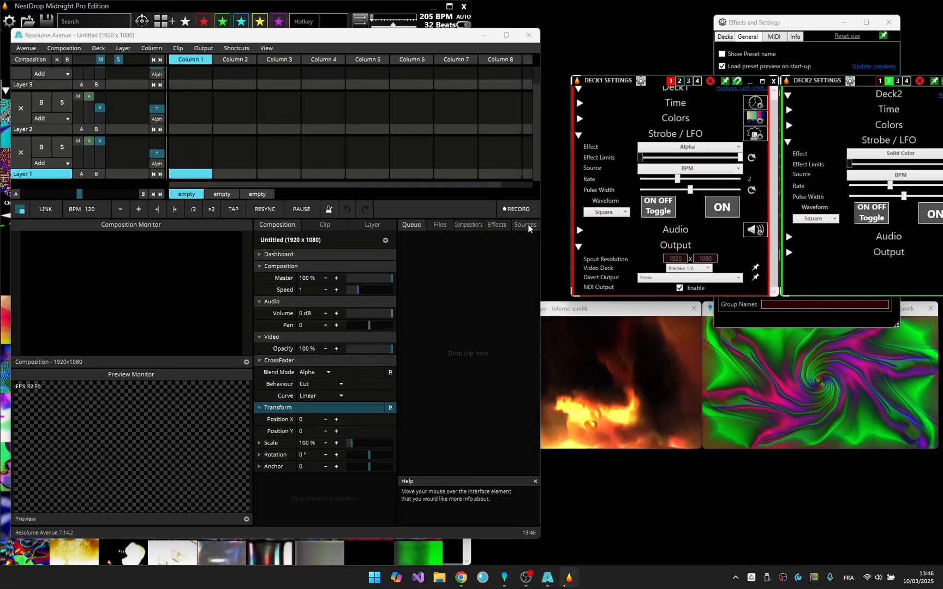
Drag NEST-LAPTOP (NestDrop Deck 1) from NDI Servers into Layer 1, Column 1 and trigger the clip
{"action": "left_click", "coordinate": [525, 225]}
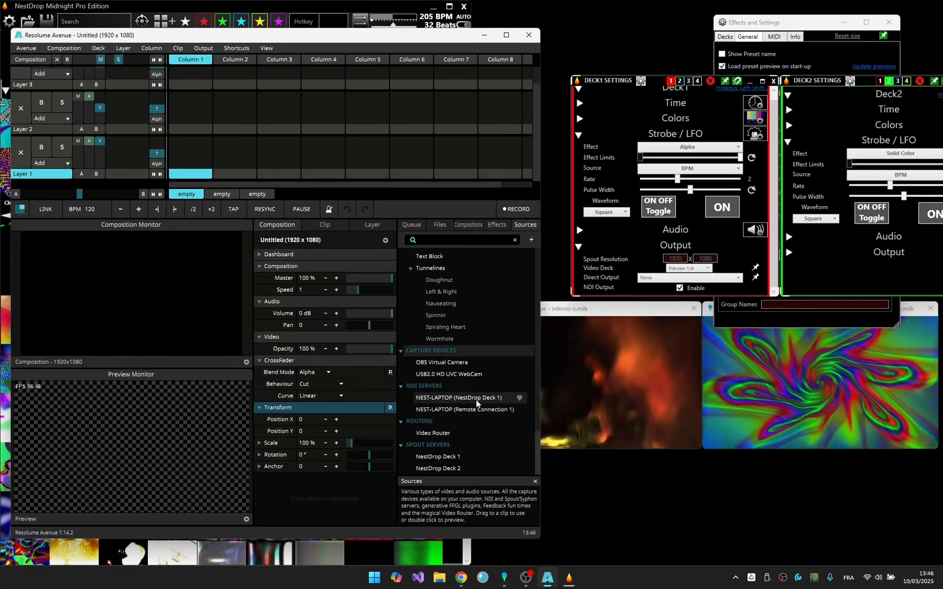
{"action": "left_click_drag", "start_coordinate": [475, 397], "coordinate": [190, 147]}
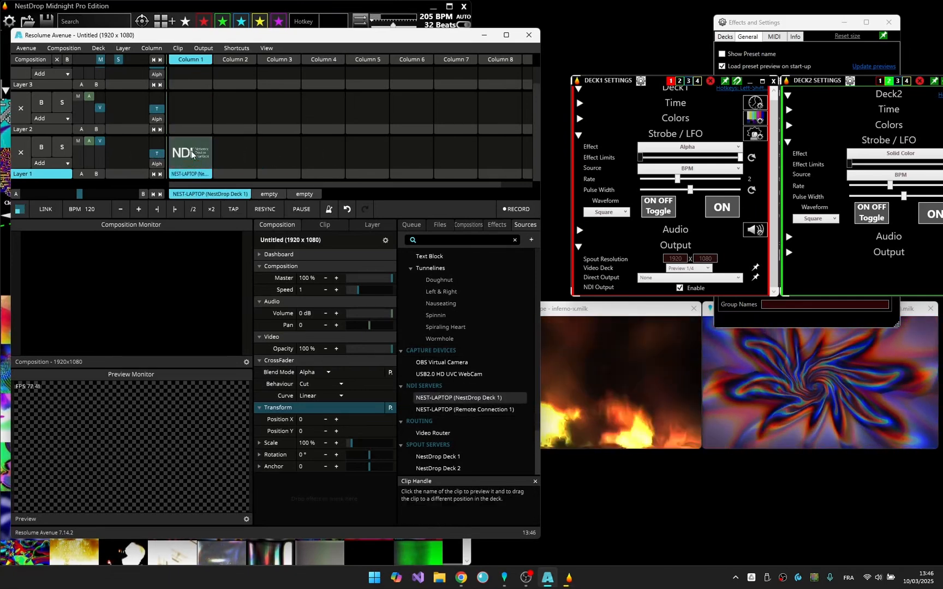
{"action": "left_click", "coordinate": [190, 157]}
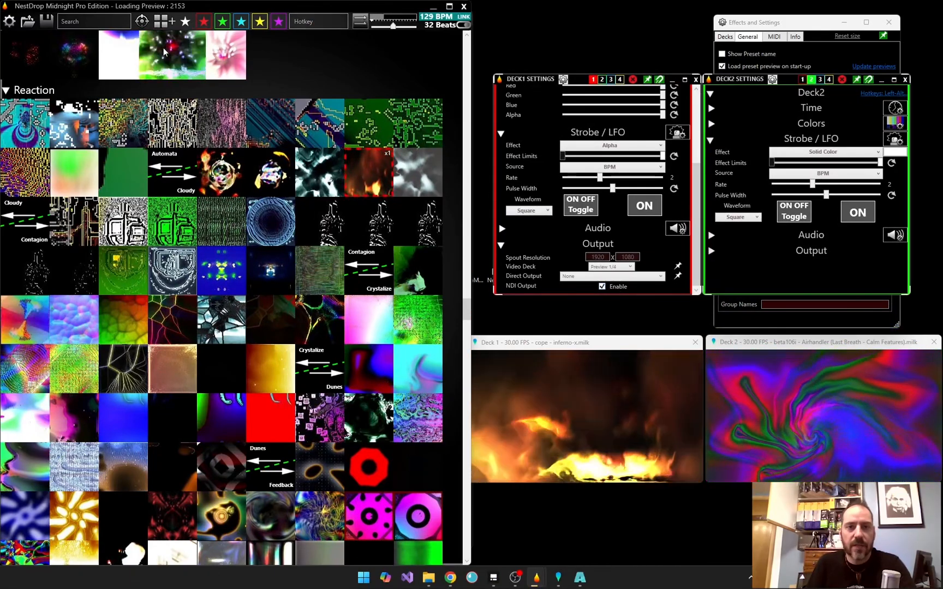
Overlay the NSI0005 NestPlay NDI sprite on Deck 2, then switch it back off
{"action": "left_click", "coordinate": [159, 20]}
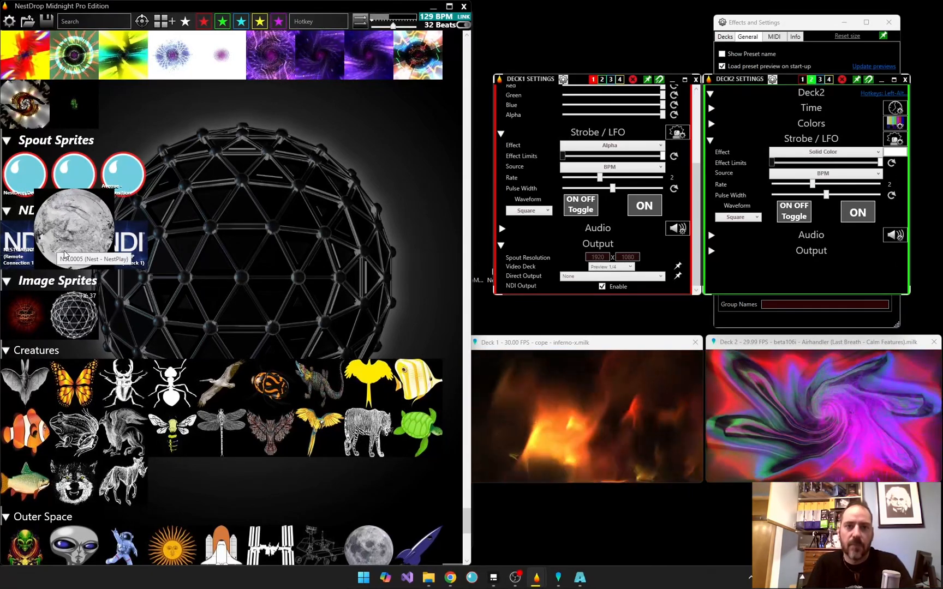
{"action": "left_click", "coordinate": [73, 243]}
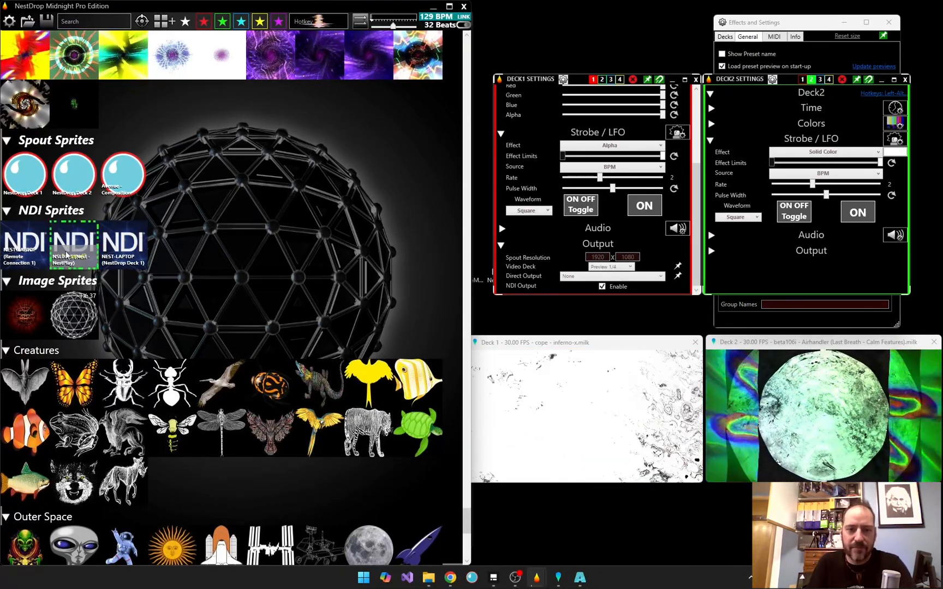
{"action": "left_click", "coordinate": [74, 245]}
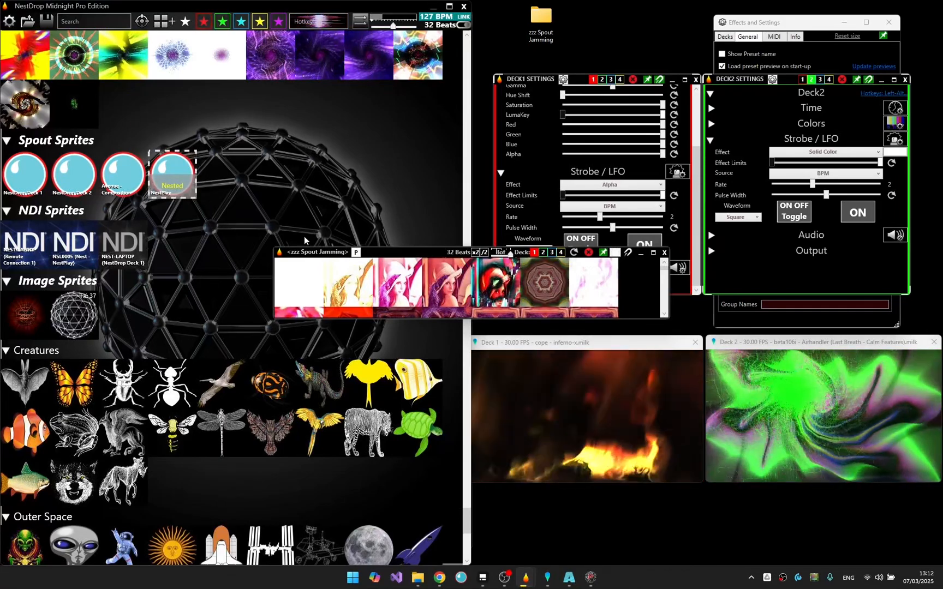
Move the zzz Spout Jamming queue higher and show Deck 1's Video Deck output choices
{"action": "left_click_drag", "start_coordinate": [313, 251], "coordinate": [214, 150]}
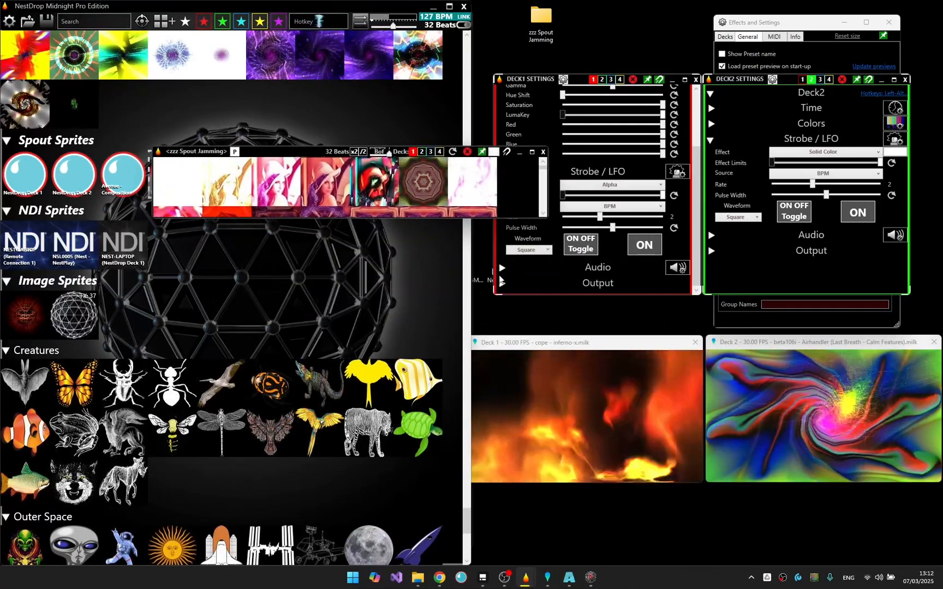
{"action": "left_click", "coordinate": [610, 267]}
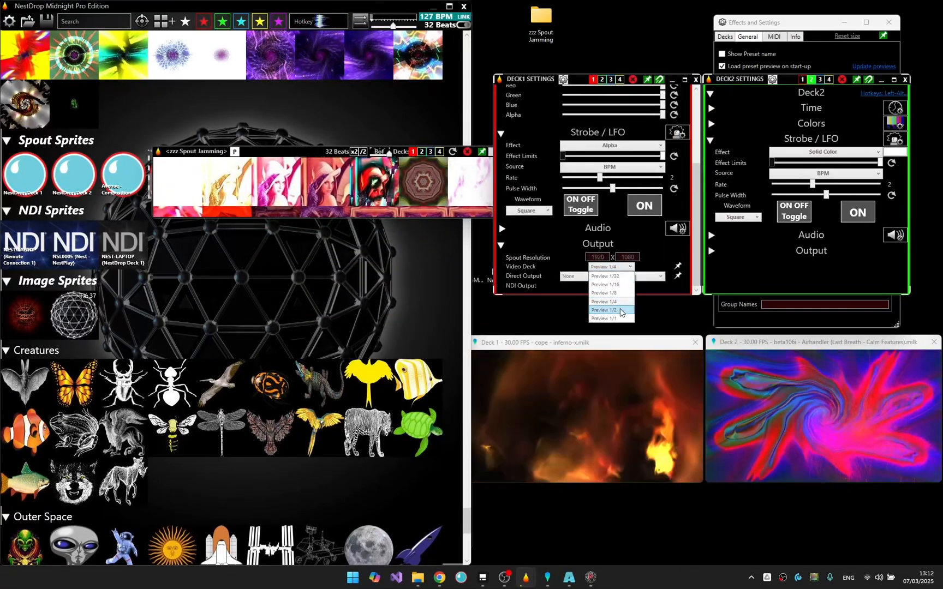